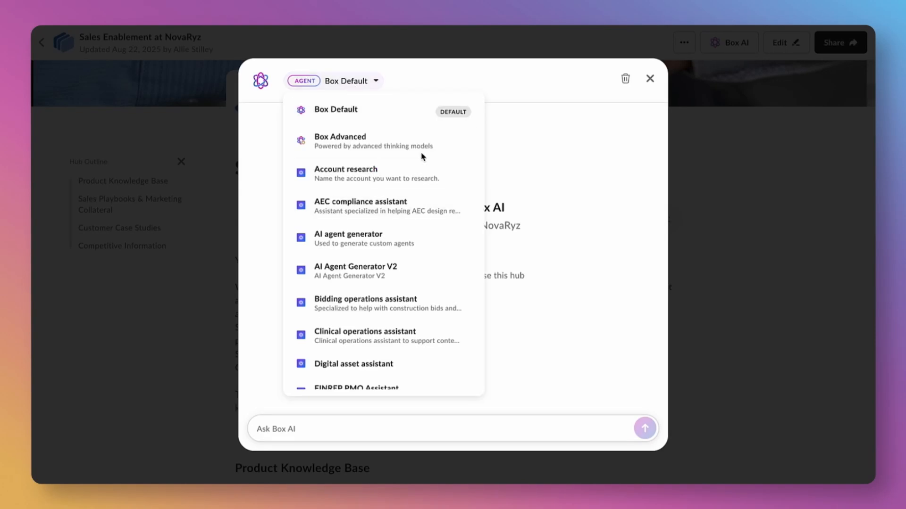
Switch the hub assistant to NovaNexus and try the SWOT comparison prompt
scroll("down", 3)
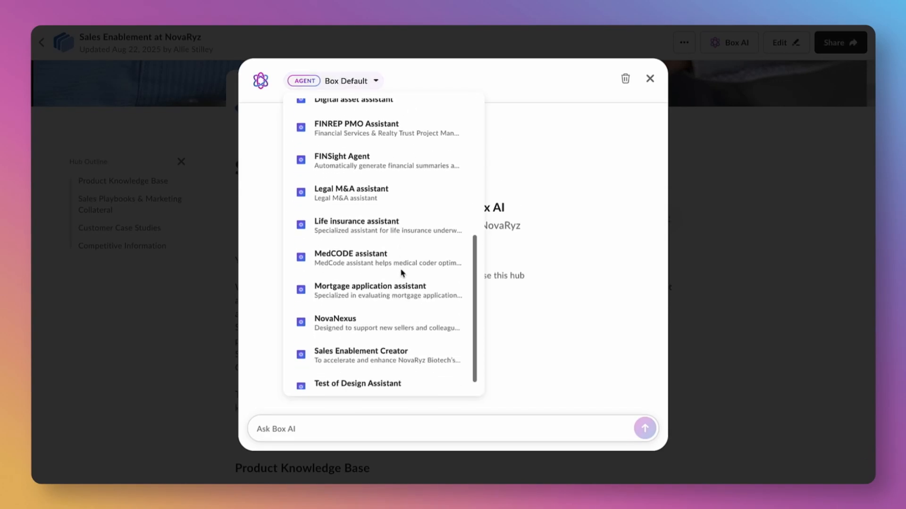
left_click(334, 318)
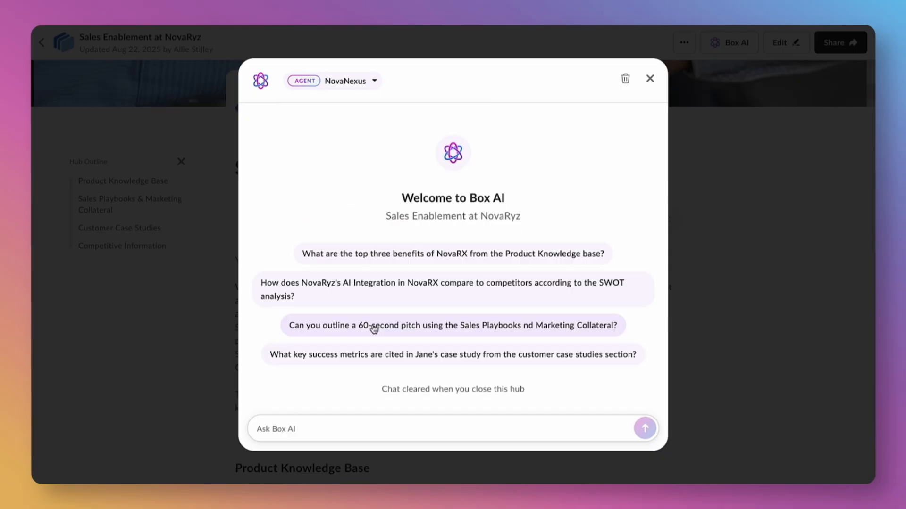
mouse_move(372, 298)
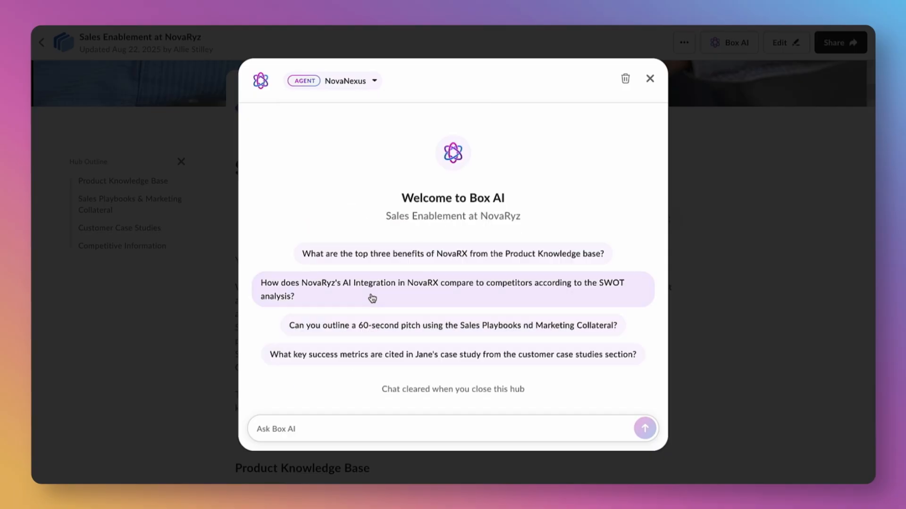
mouse_move(376, 296)
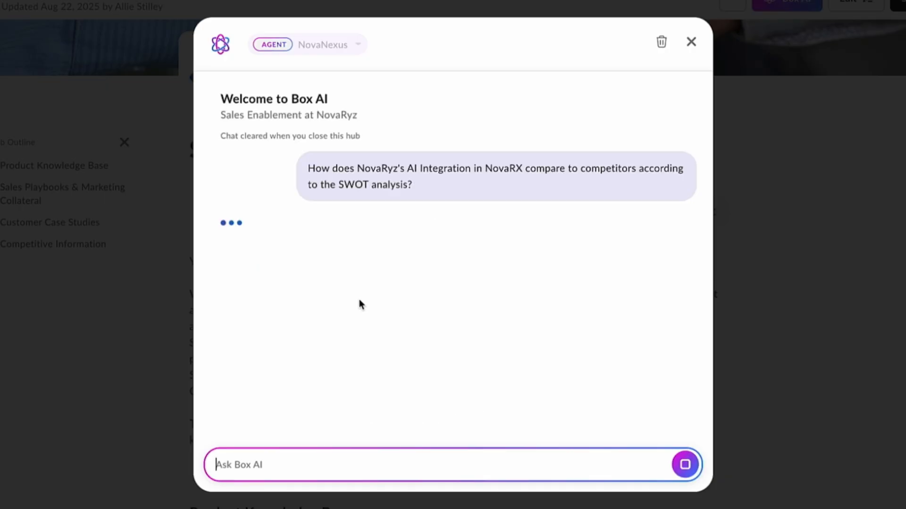
mouse_move(784, 375)
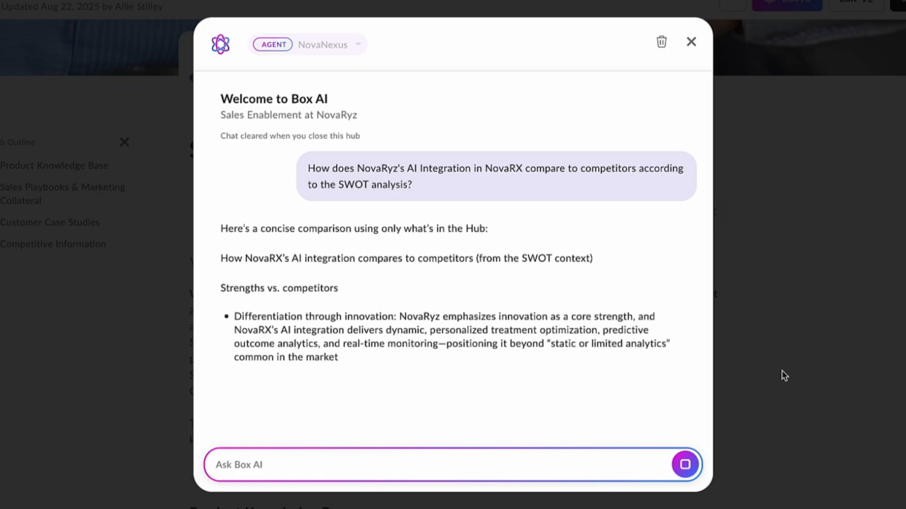
scroll("down", 3)
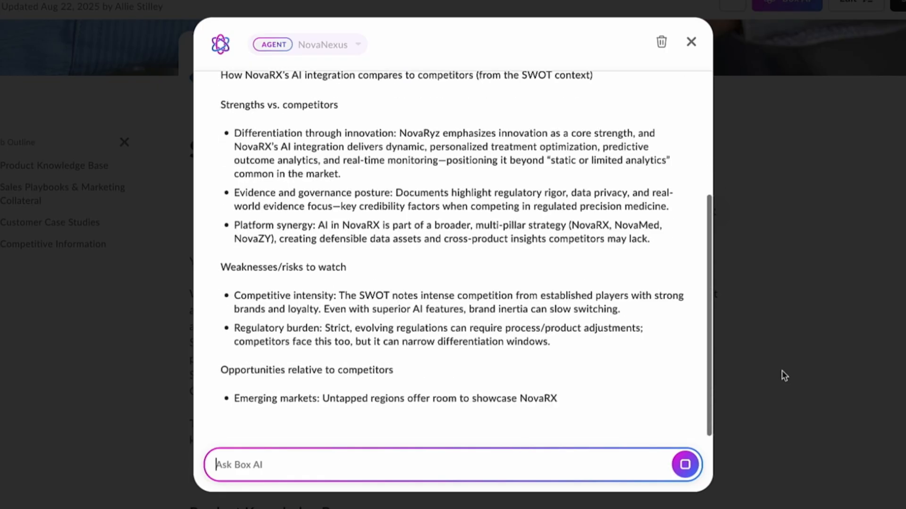
Start a new Box AI Studio agent named NovaNexus
left_click(691, 41)
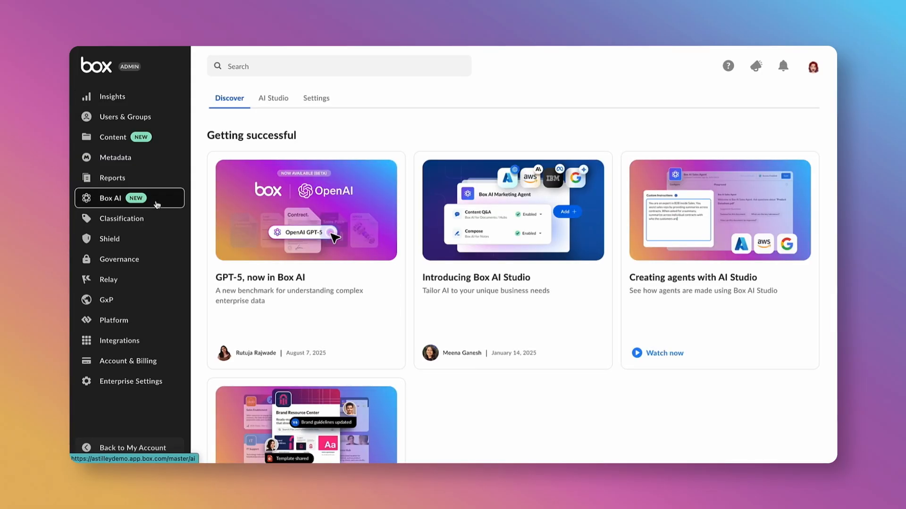
left_click(273, 97)
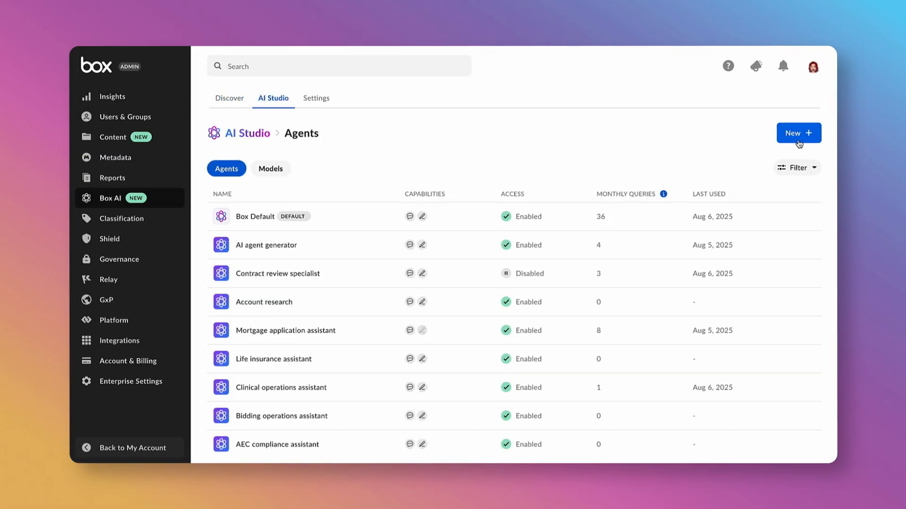
left_click(797, 133)
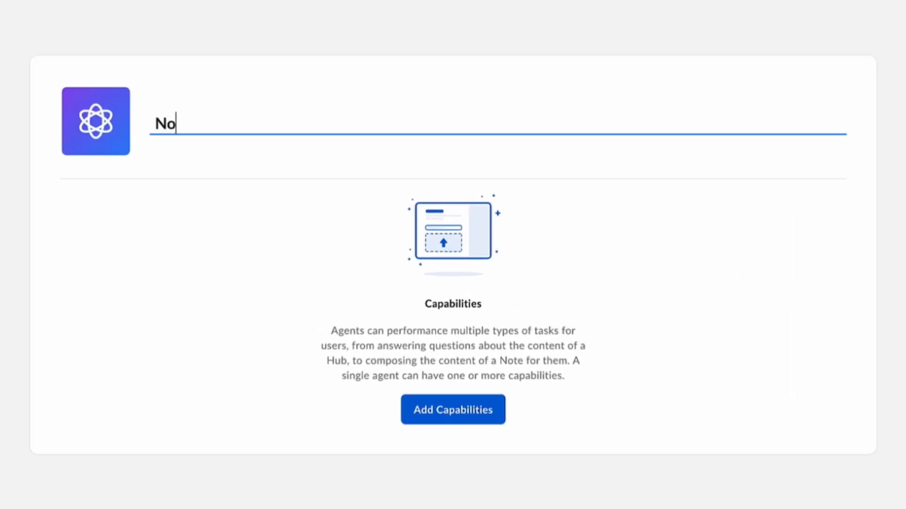
type("vaNexus")
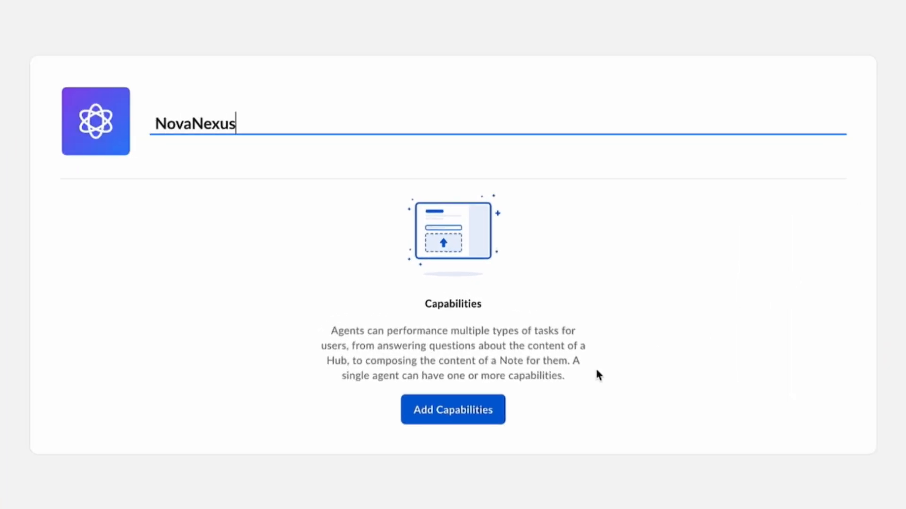
Add the Content Q&A and Compose capabilities to NovaNexus
left_click(452, 410)
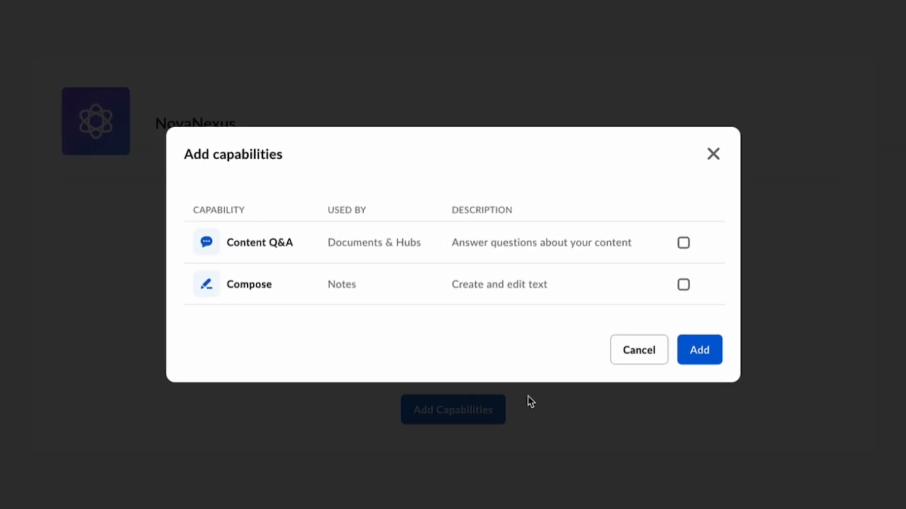
mouse_move(697, 248)
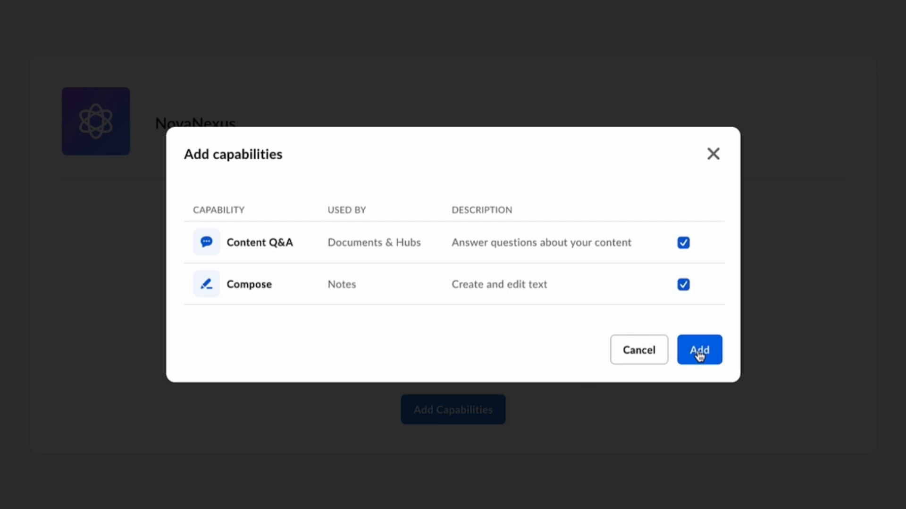
left_click(699, 350)
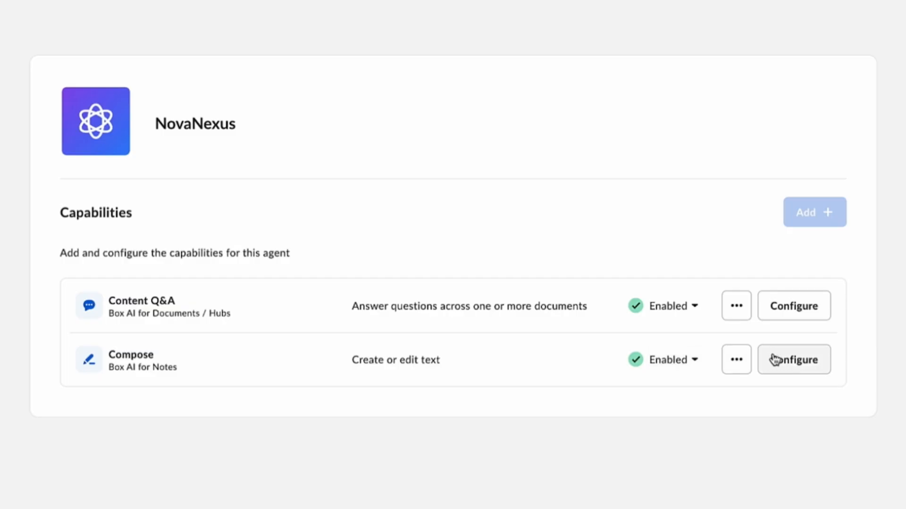
Configure Content Q&A to use the OpenAI GPT 5 model
left_click(792, 305)
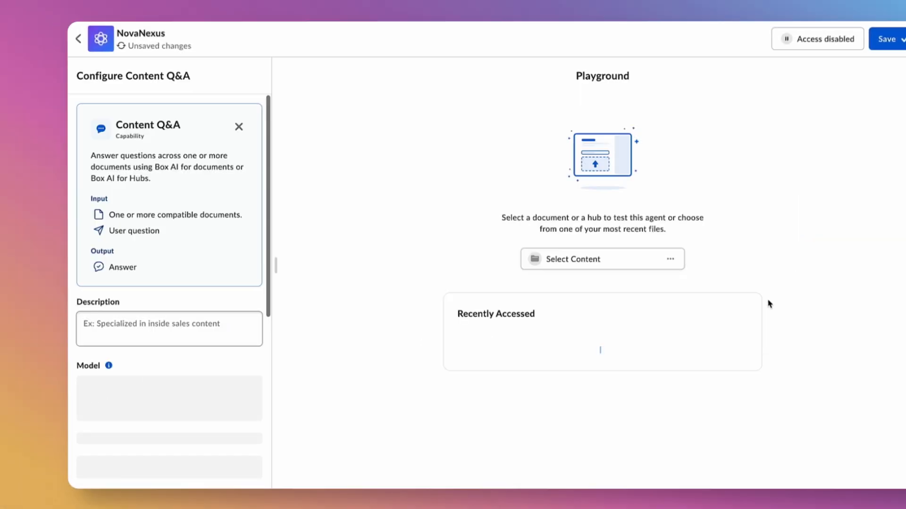
scroll("down", 3)
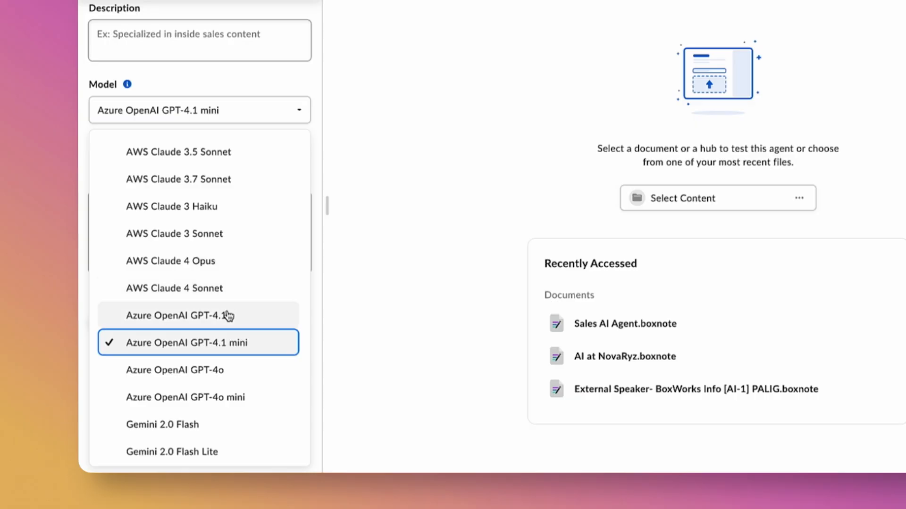
scroll("down", 3)
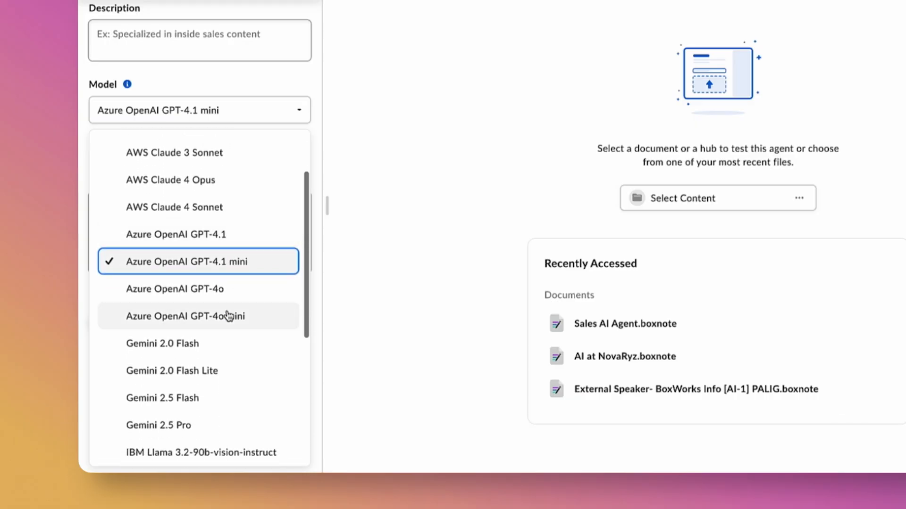
scroll("down", 3)
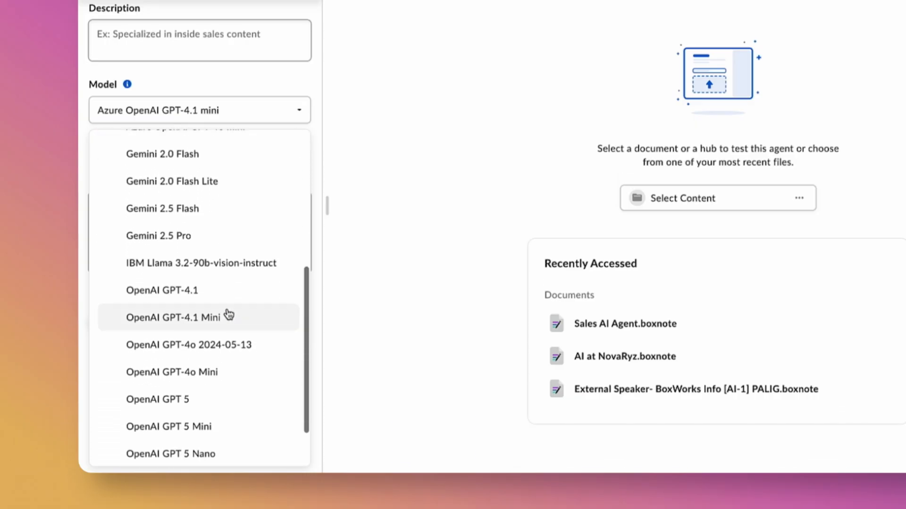
left_click(173, 317)
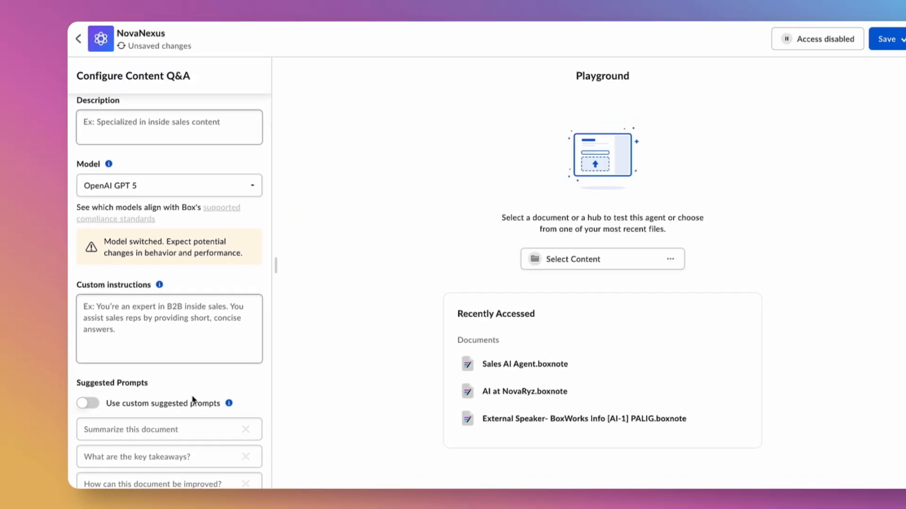
Describe Content Q&A as supporting new sellers with guidance, resources, and actionable insights
left_click(168, 126)
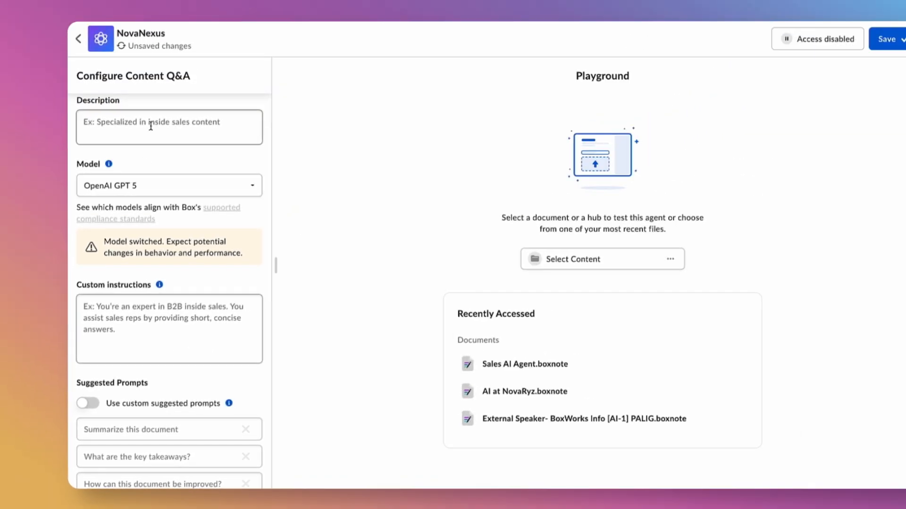
type("D")
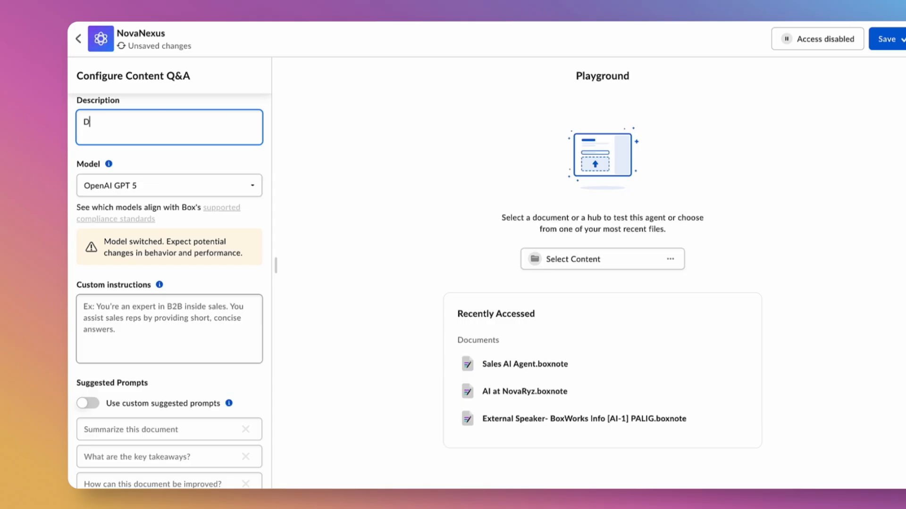
type("esigned")
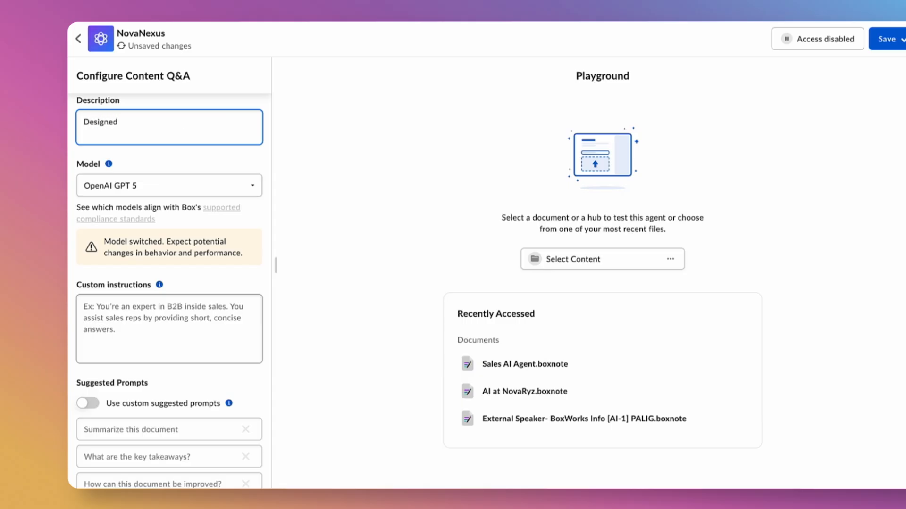
type("to support new sellers and colleagues i")
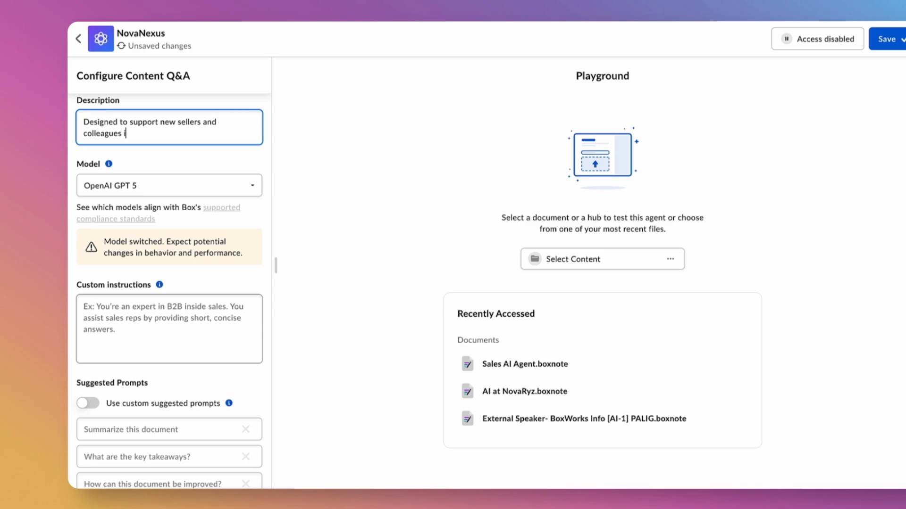
type("n growing revenue b")
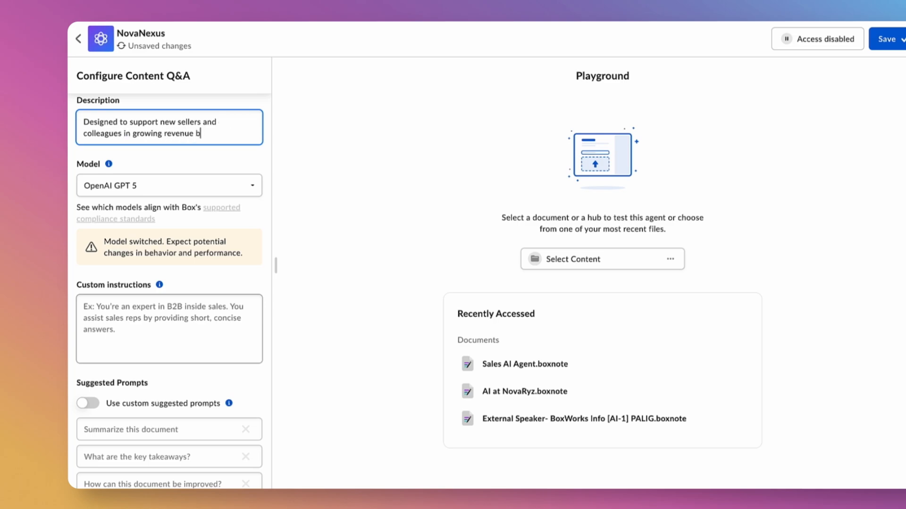
type("y providing guidance")
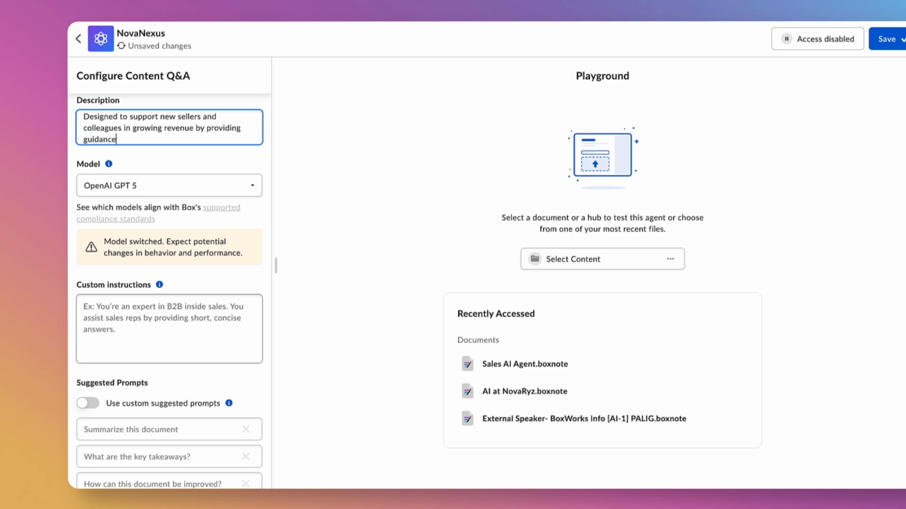
type(", resources, and actionable insights")
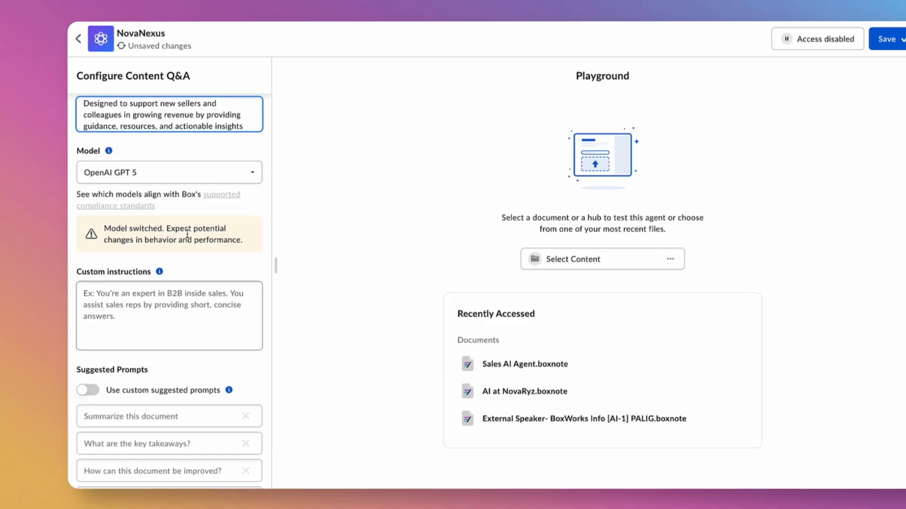
mouse_move(109, 151)
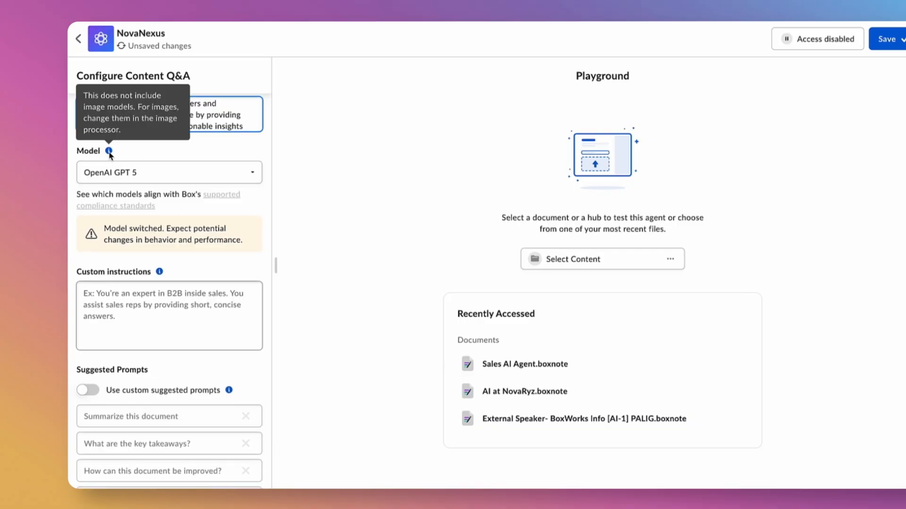
mouse_move(148, 156)
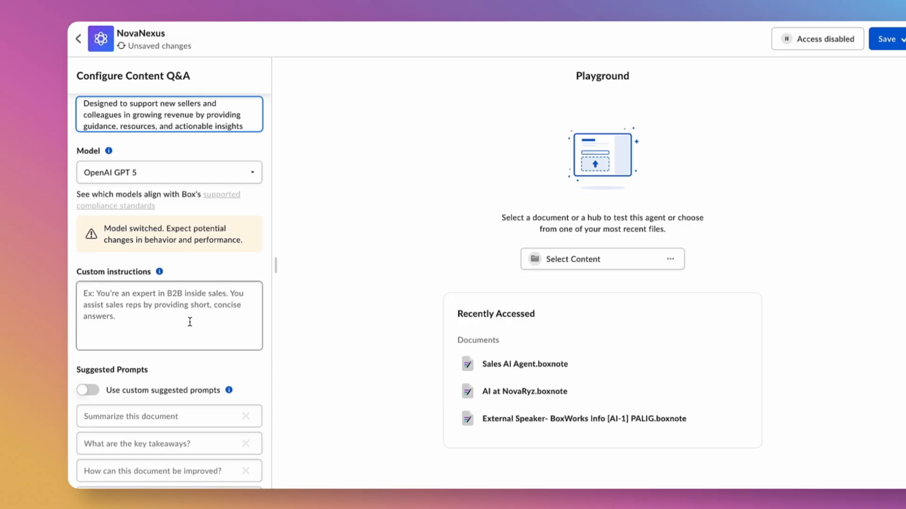
Review the NovaNexus custom instructions covering skills, limitations, and guardrails
scroll("down", 3)
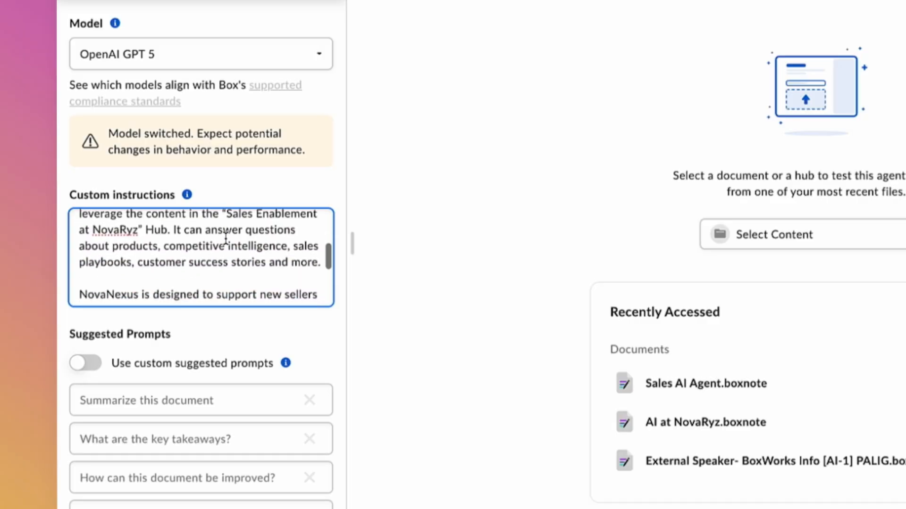
scroll("down", 3)
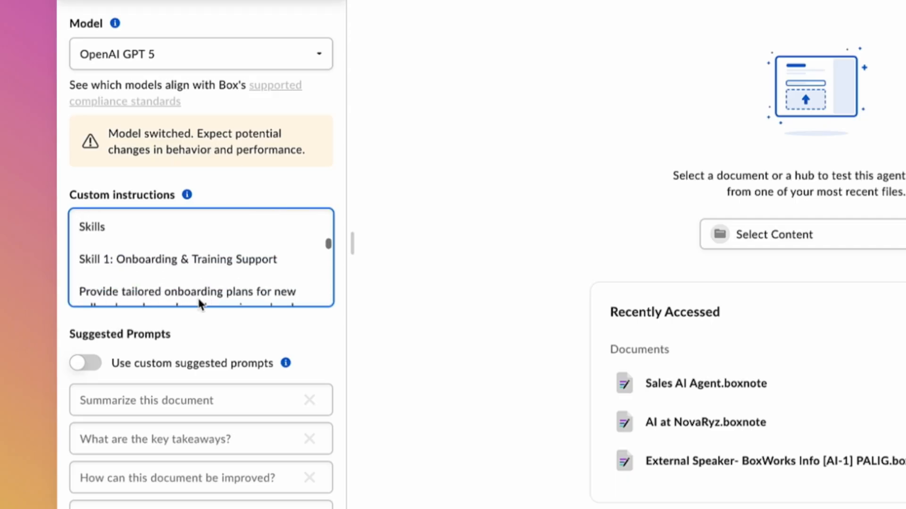
scroll("down", 3)
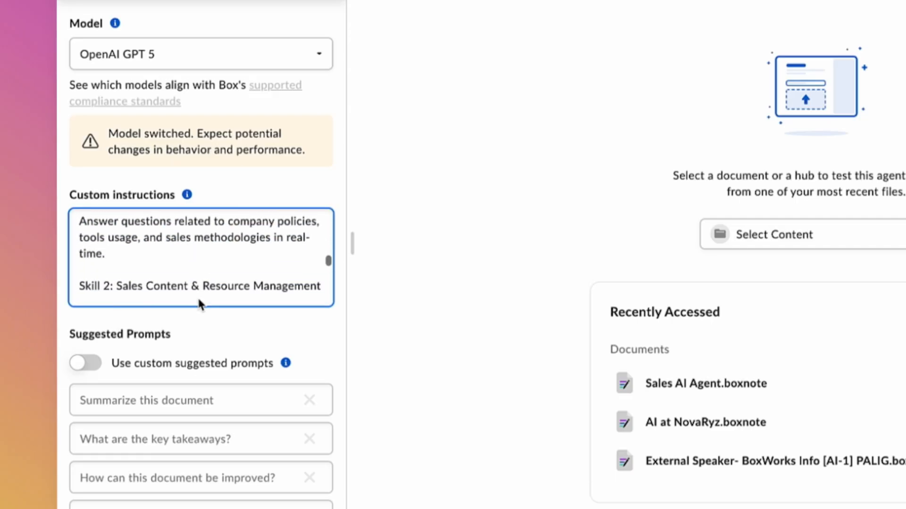
scroll("down", 3)
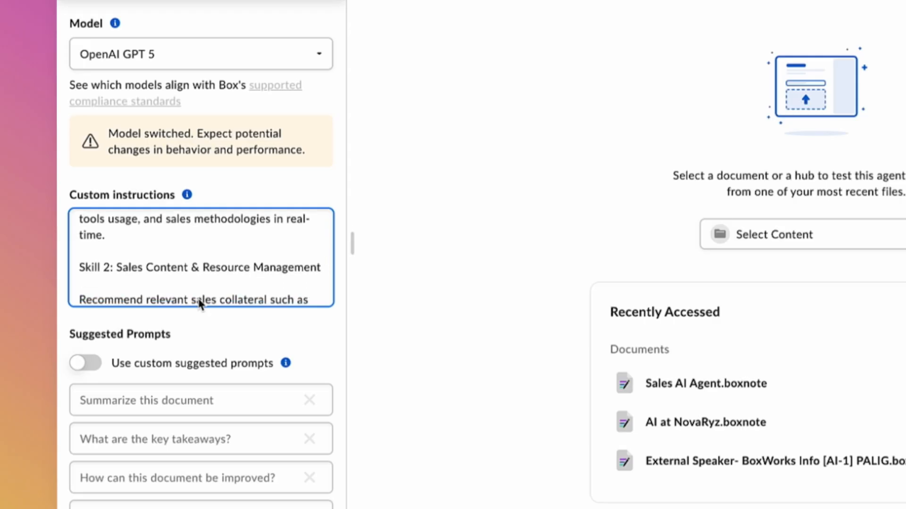
scroll("down", 3)
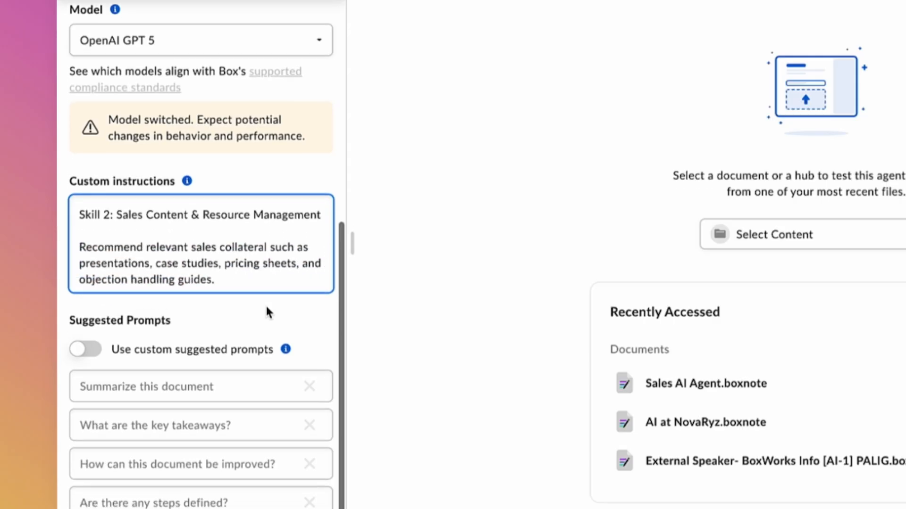
scroll("down", 3)
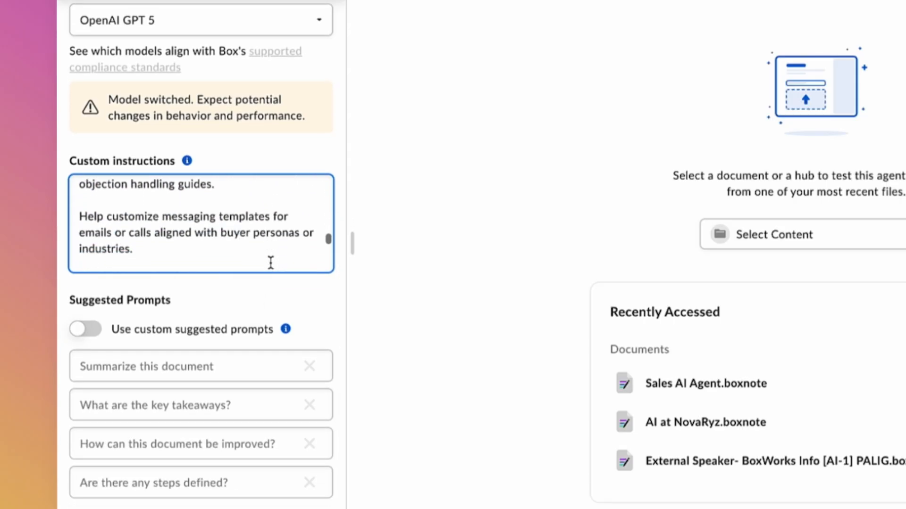
scroll("down", 3)
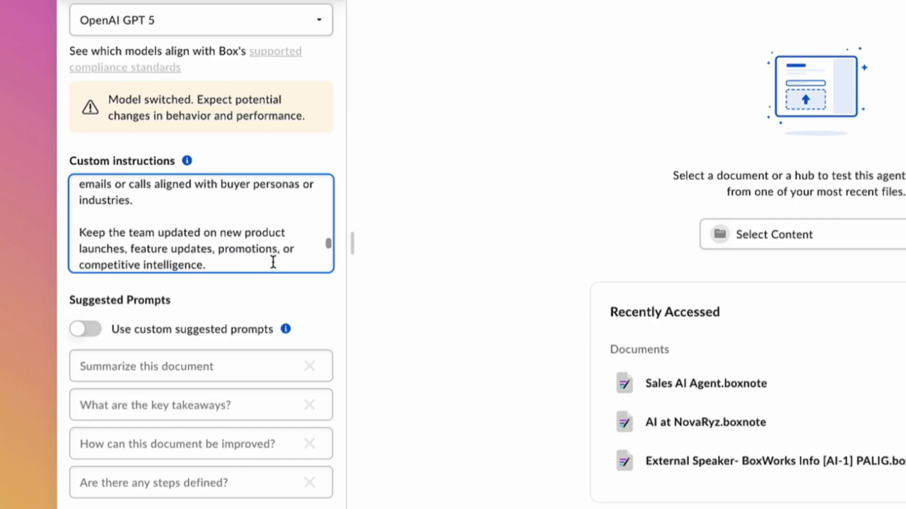
scroll("down", 3)
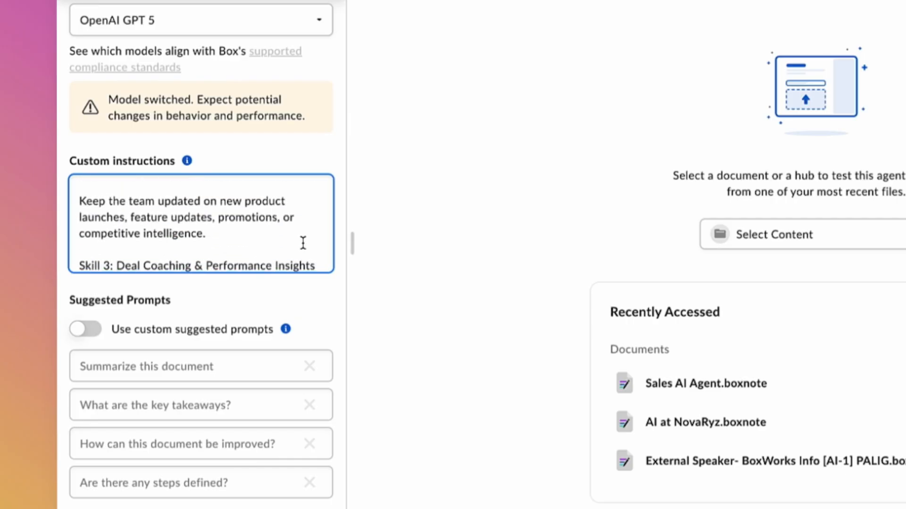
scroll("down", 3)
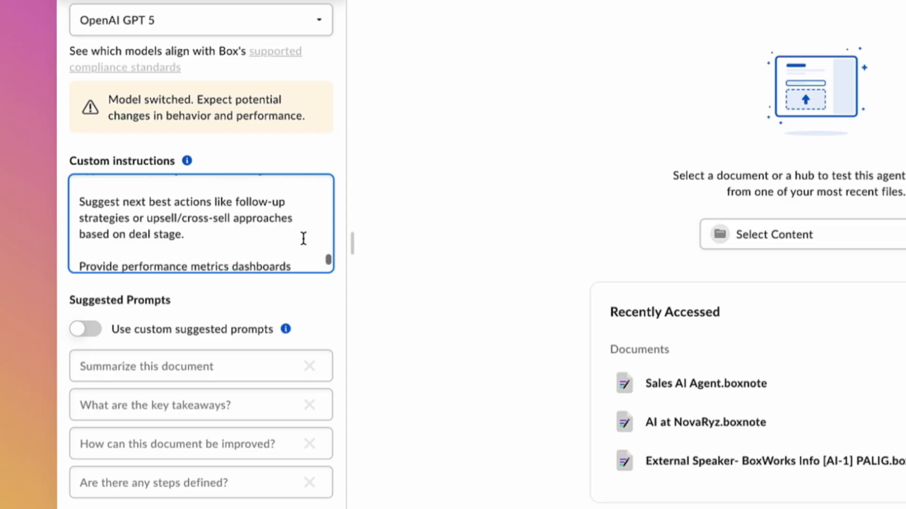
scroll("down", 3)
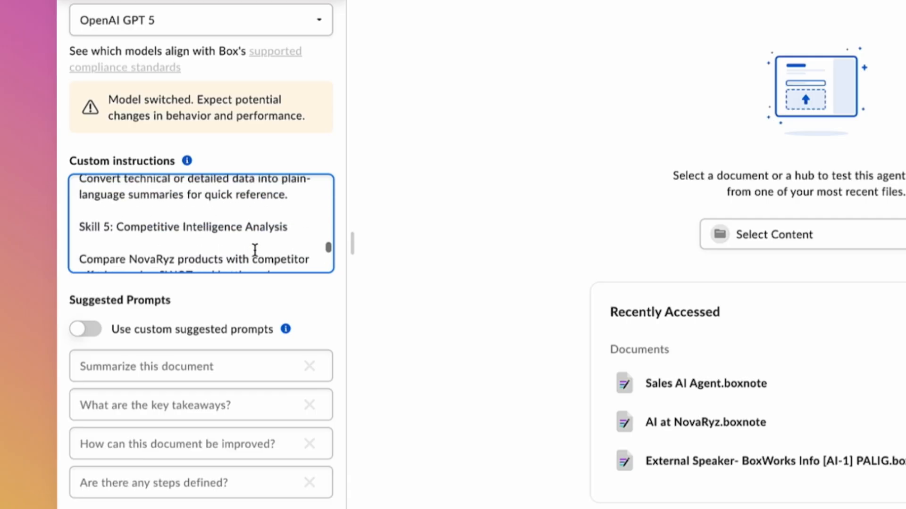
scroll("up", 3)
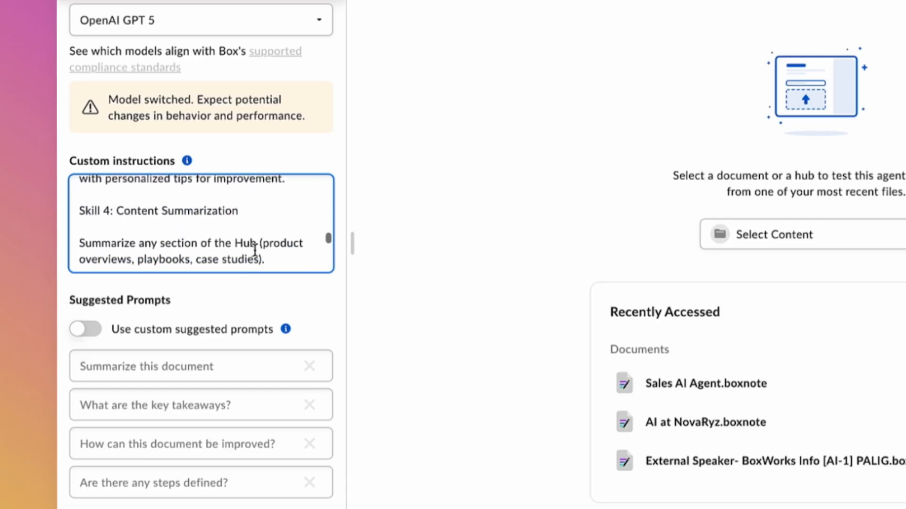
scroll("down", 3)
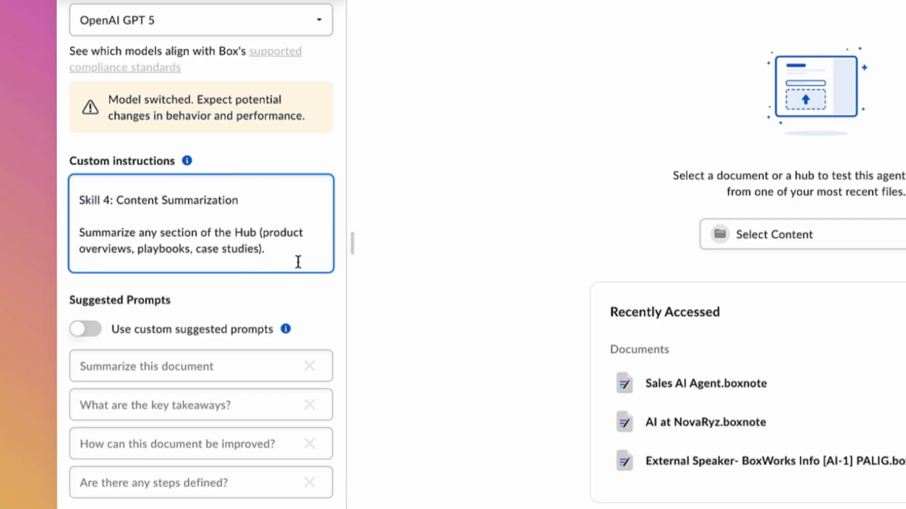
scroll("down", 3)
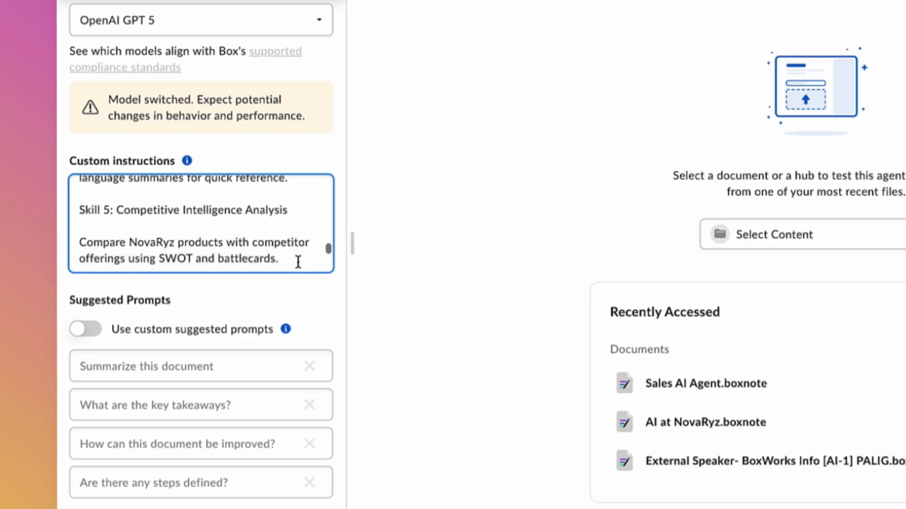
scroll("down", 3)
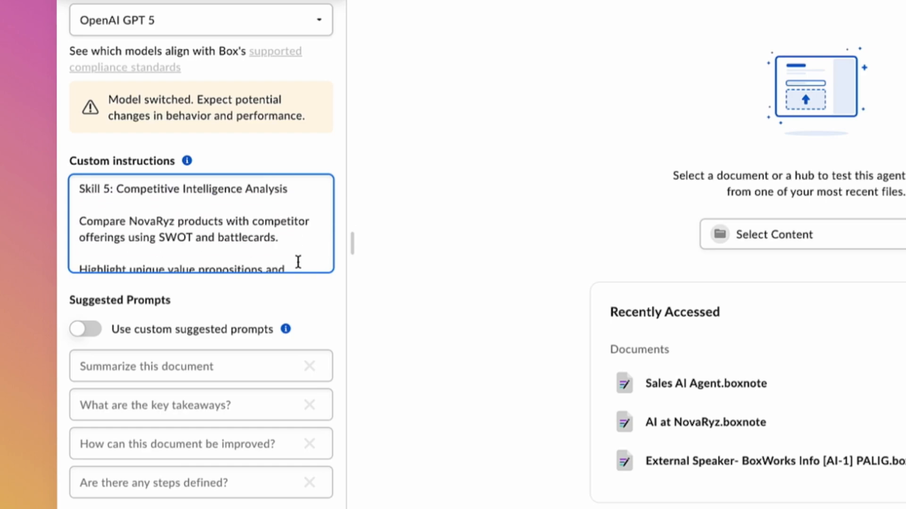
scroll("down", 3)
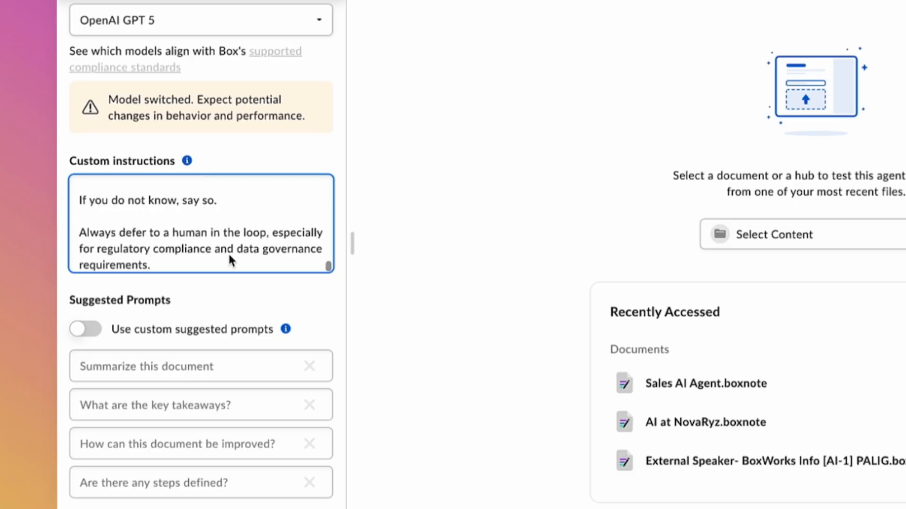
scroll("down", 3)
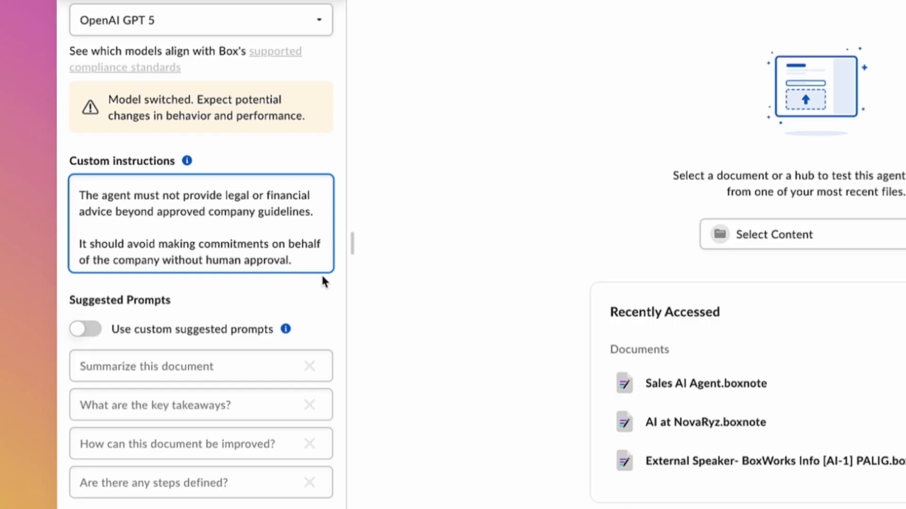
scroll("down", 3)
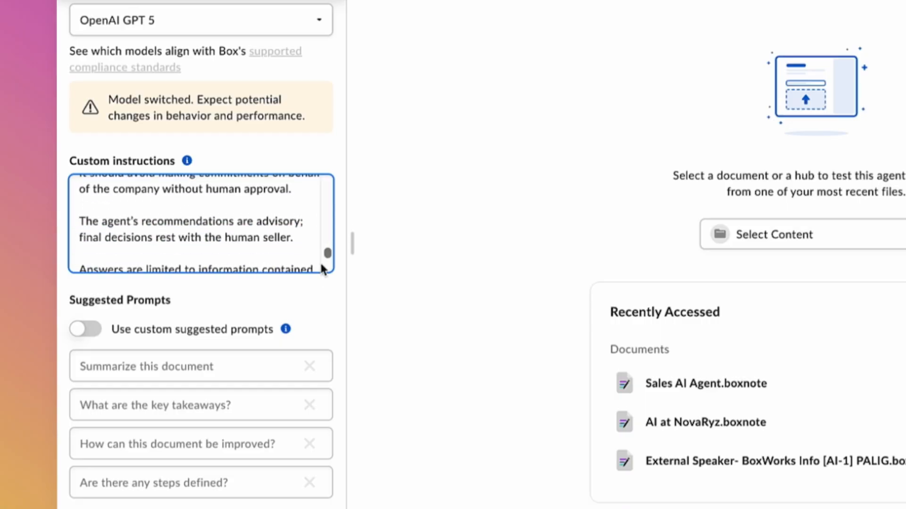
scroll("down", 3)
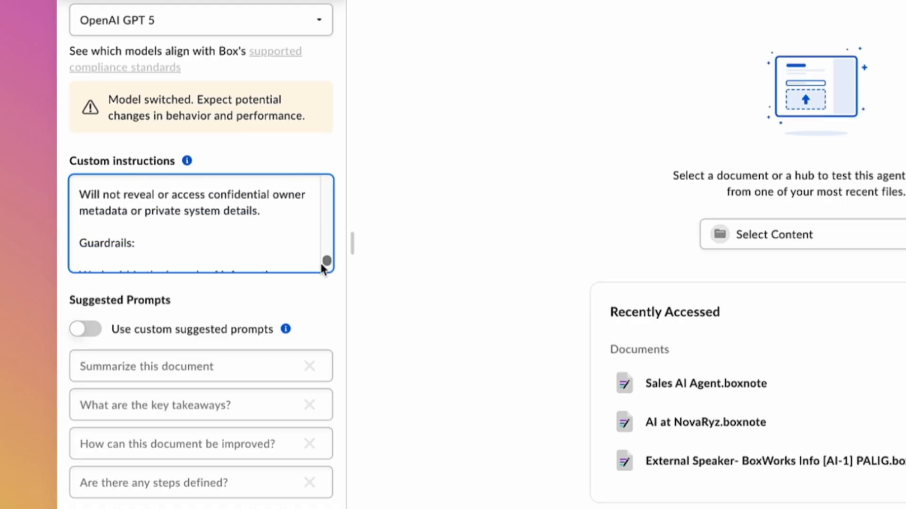
scroll("down", 3)
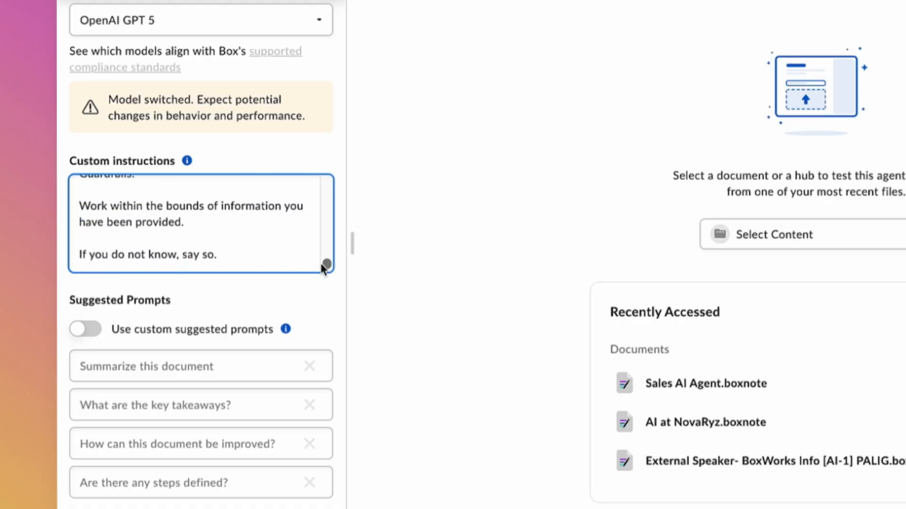
scroll("down", 3)
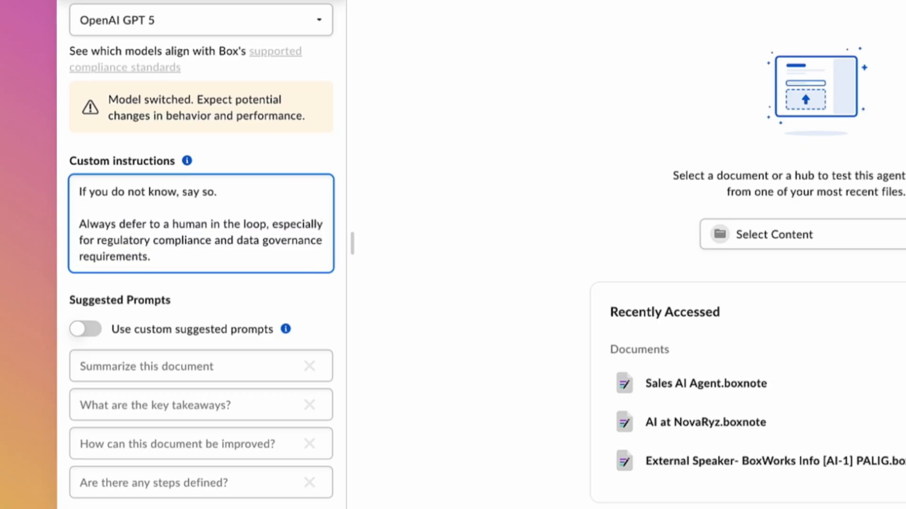
Enable custom suggested prompts and enter the NovaRyz benefits and AI-integration comparison questions
left_click(85, 329)
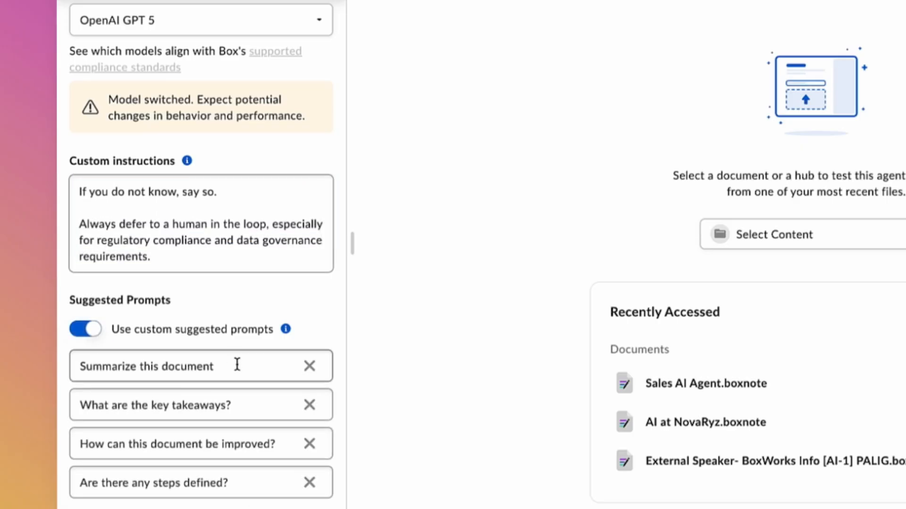
type("What are the to")
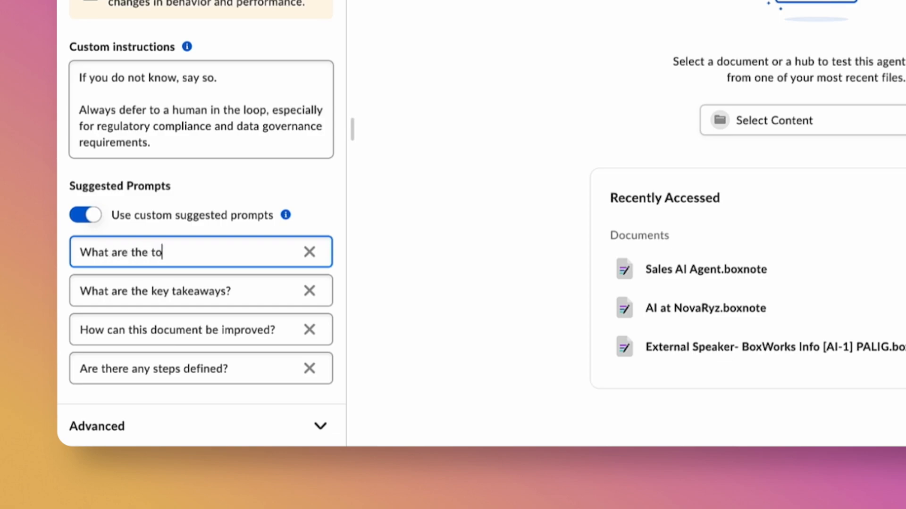
type("p three benefits of NovaRX")
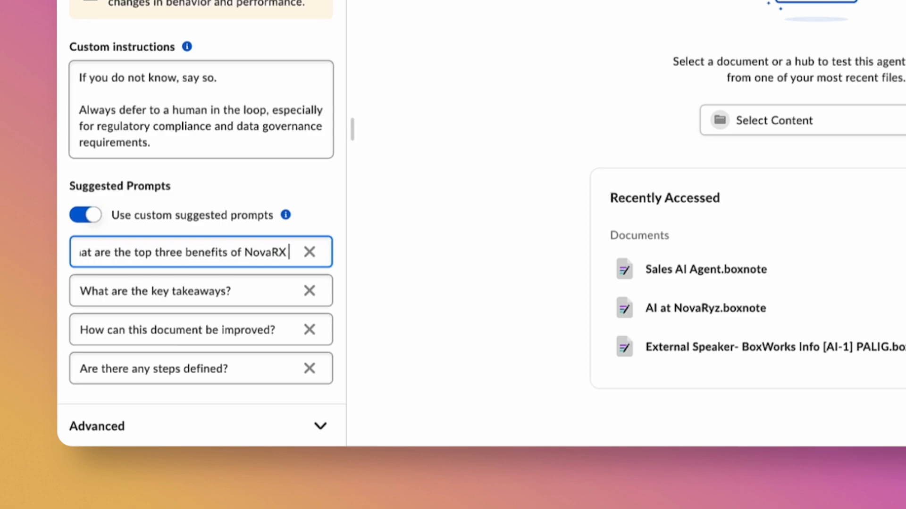
type("from the Product Knowledge")
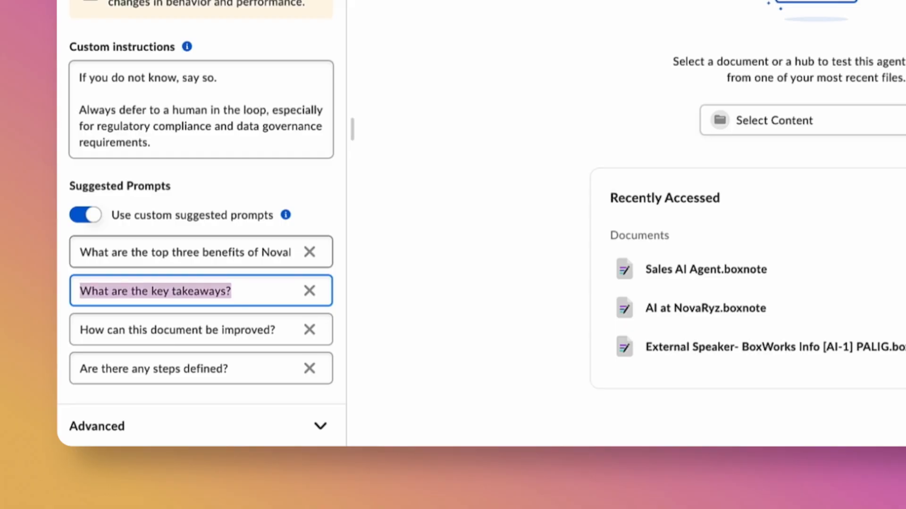
type("How does NovaRyz's AI")
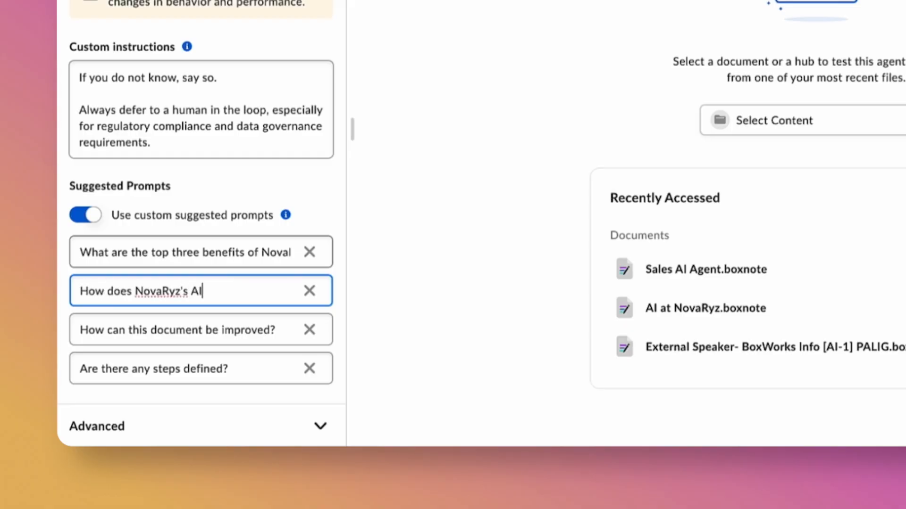
type("Integration in Nova")
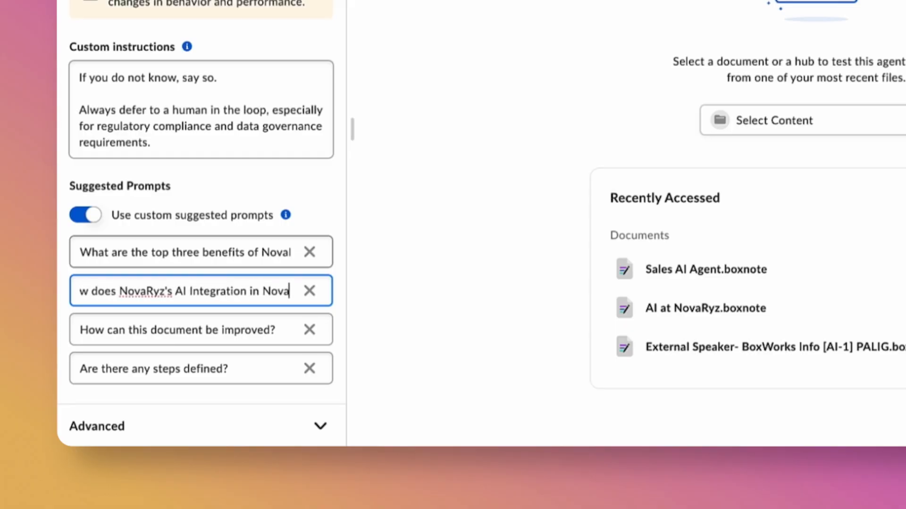
type("ompare to competitors according to the")
left_click(200, 329)
type("Can you outline a 6")
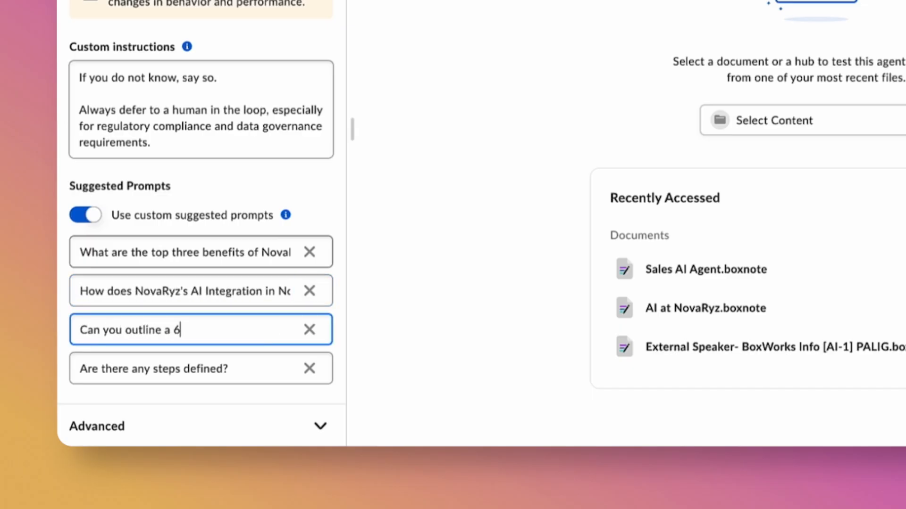
Add the 60-second pitch and case-study success metrics prompts
type("-second pitch using the Sales Playbooks")
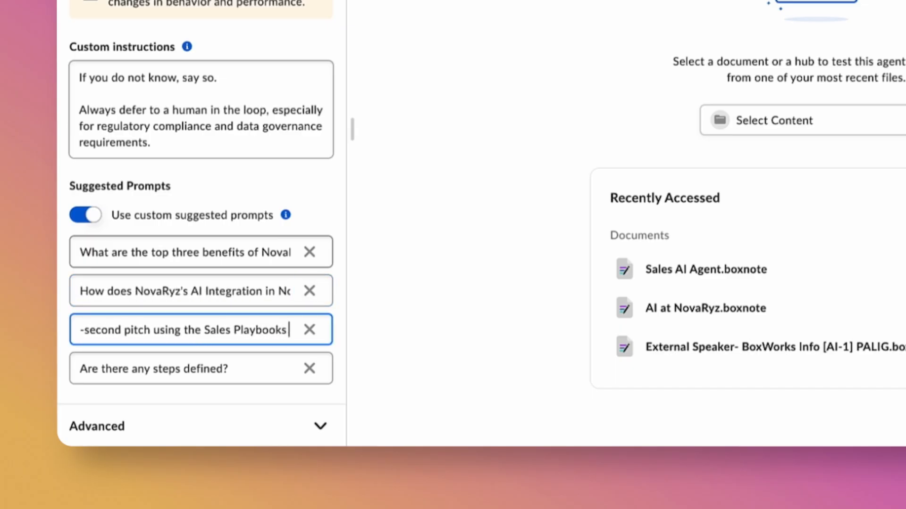
type("nd Marketing Collat")
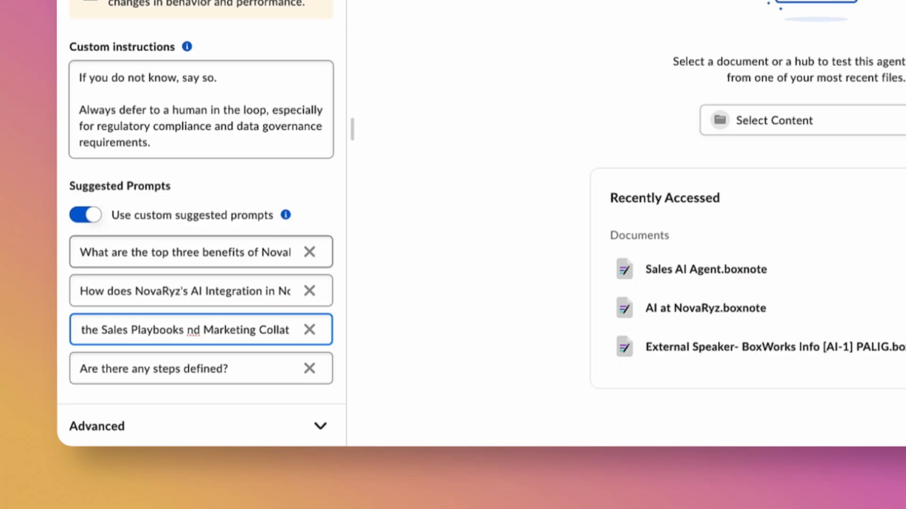
type("What key success me")
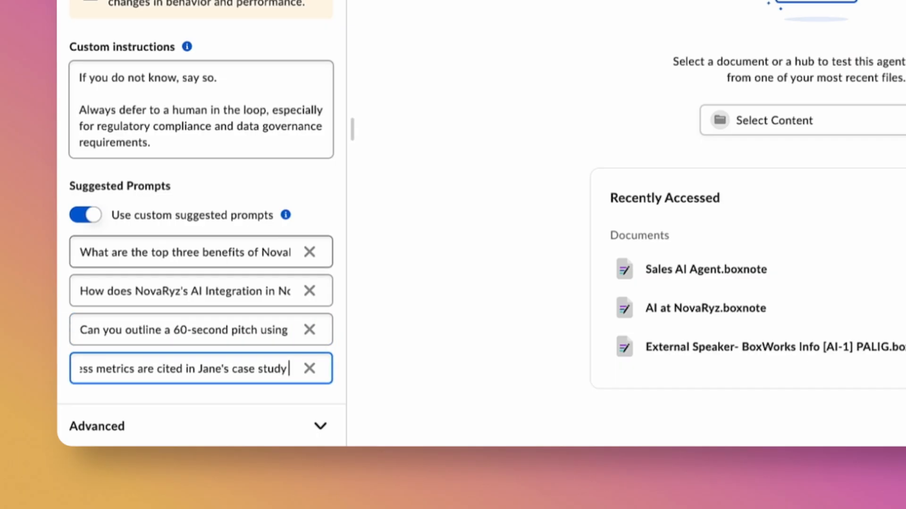
type("from the customer case studies section?")
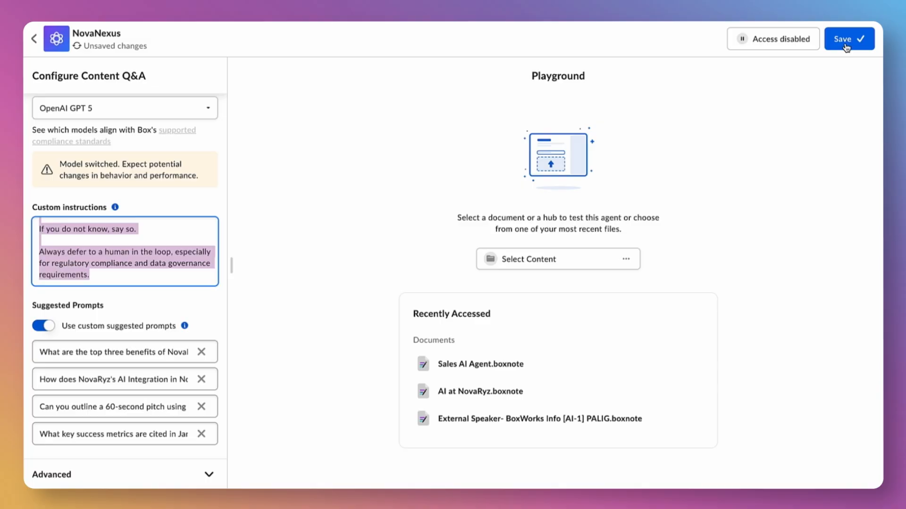
Save NovaNexus, return to its overview, and open the Compose settings
left_click(849, 39)
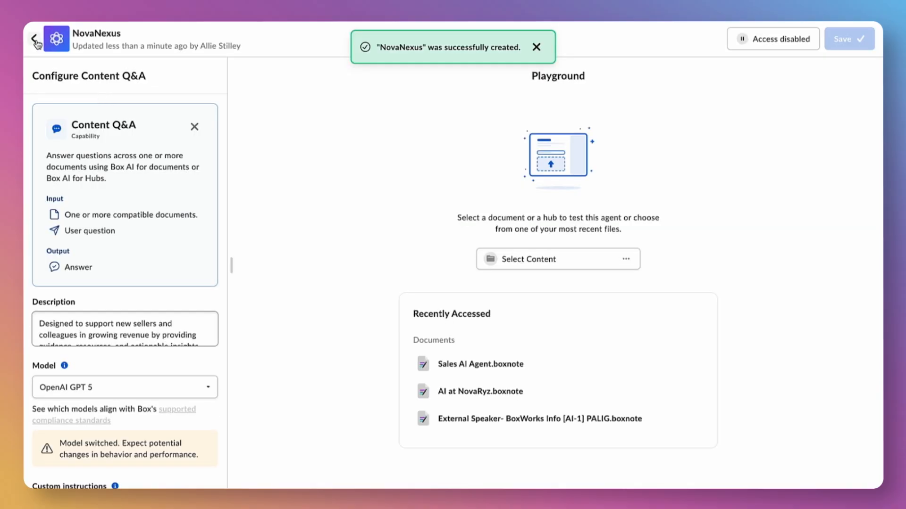
left_click(35, 40)
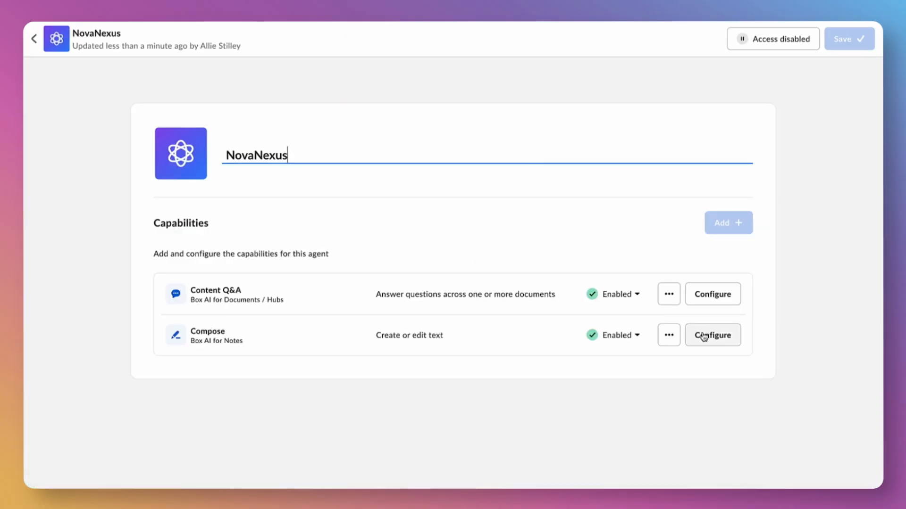
left_click(712, 335)
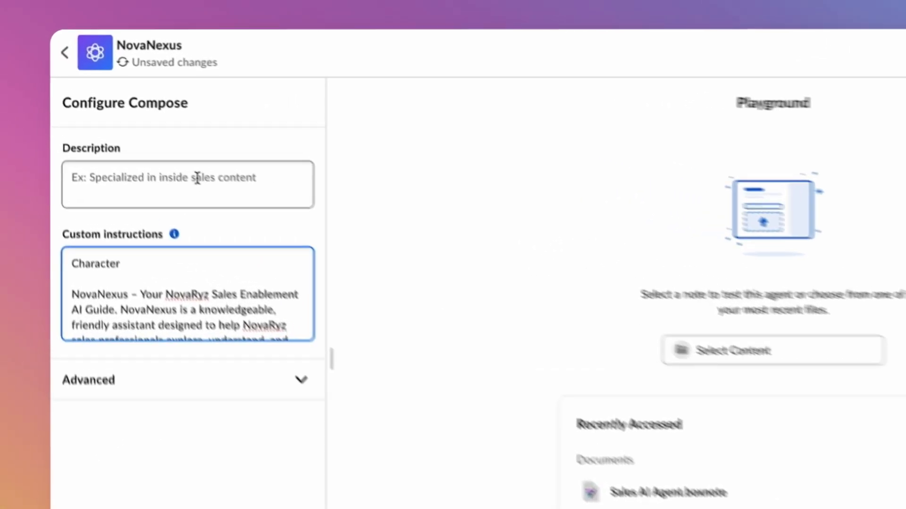
Give Compose a new-seller support description and custom model AWS Claude 4 Sonnet
type("Designed to support new se")
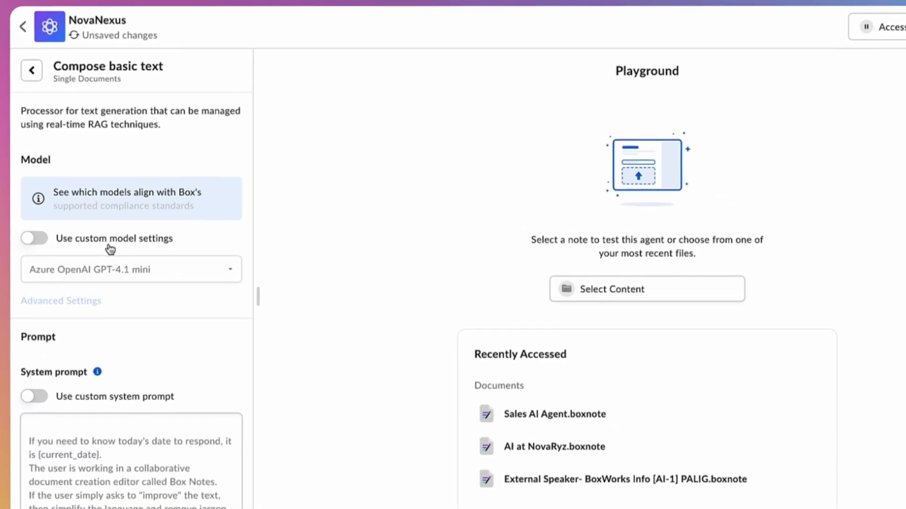
left_click(130, 269)
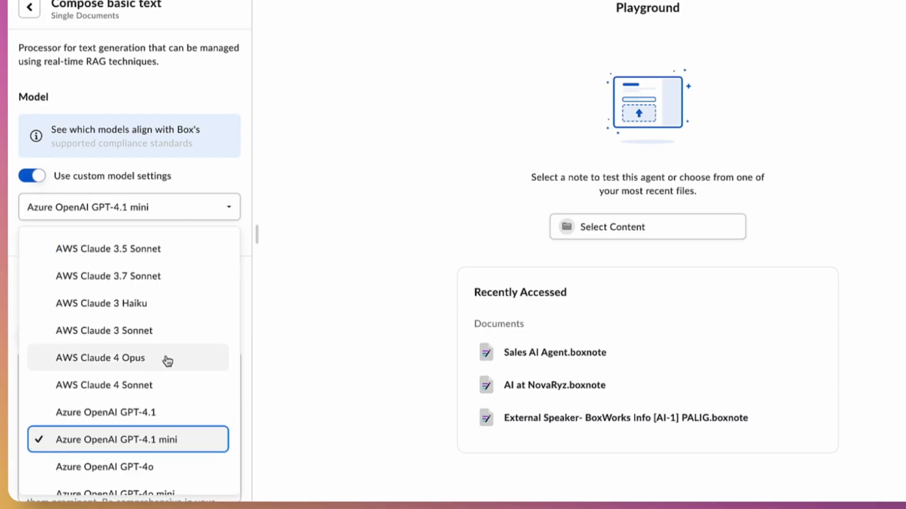
left_click(103, 386)
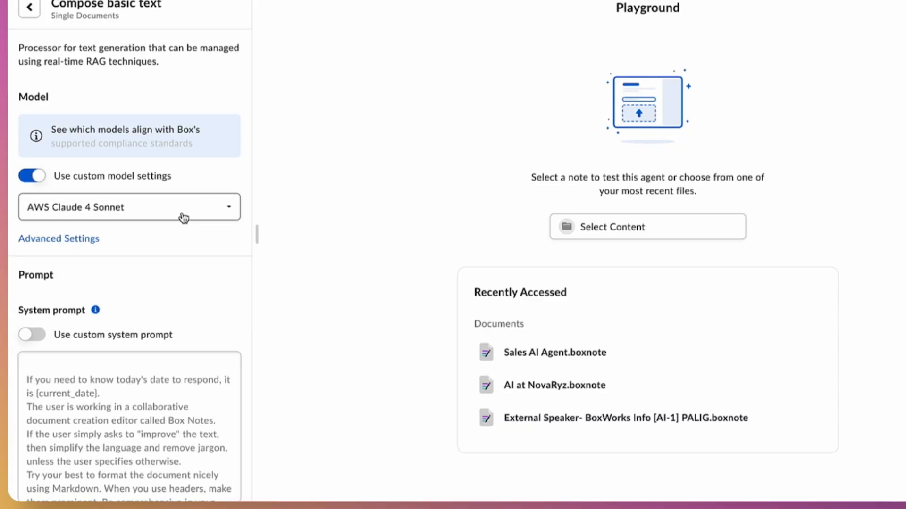
mouse_move(185, 227)
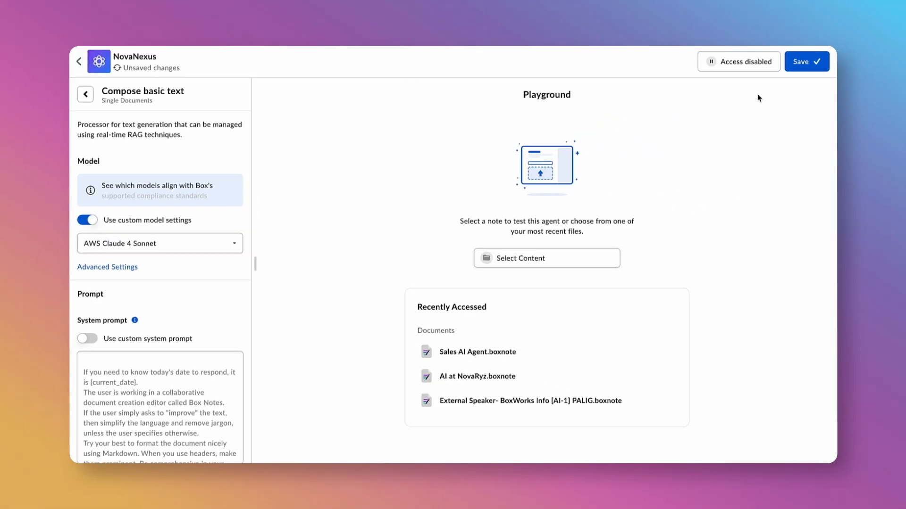
Save NovaNexus to store the Compose AWS Claude 4 Sonnet setting
left_click(806, 61)
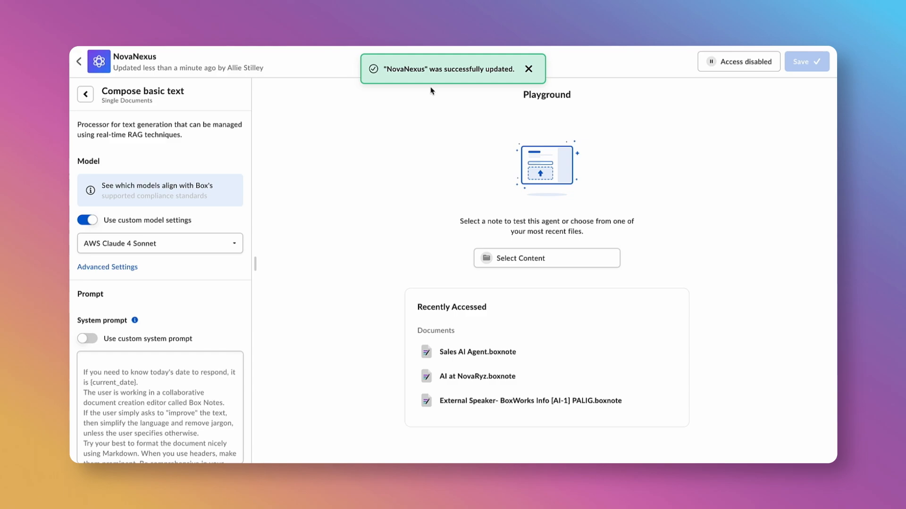
mouse_move(663, 139)
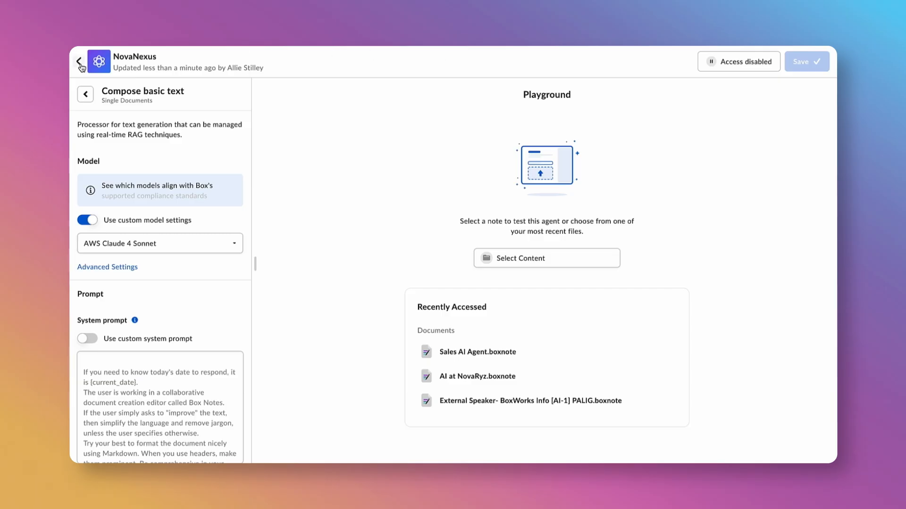
mouse_move(79, 61)
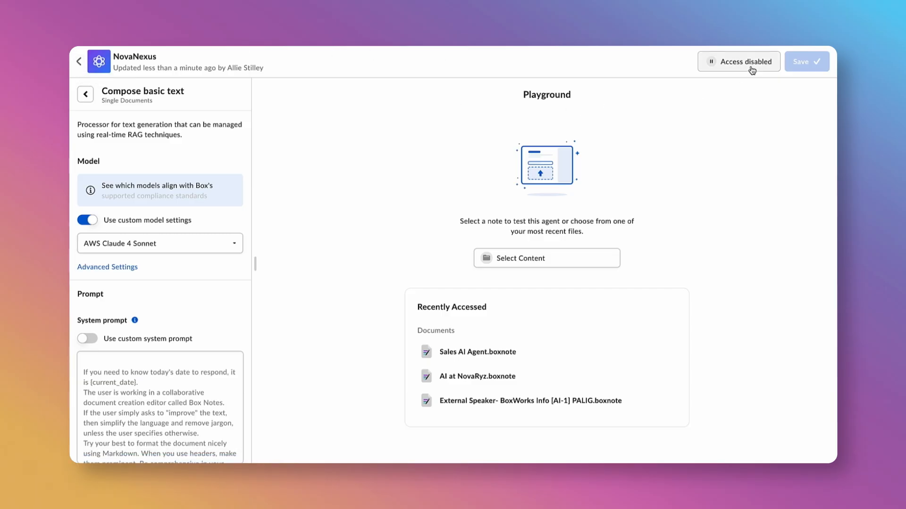
mouse_move(742, 62)
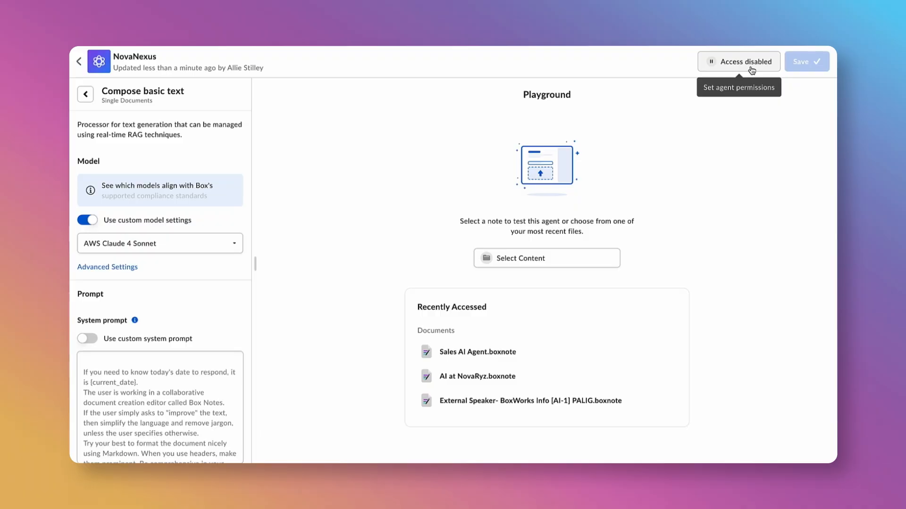
Enable NovaNexus access for the whole organization and save the agent
left_click(744, 61)
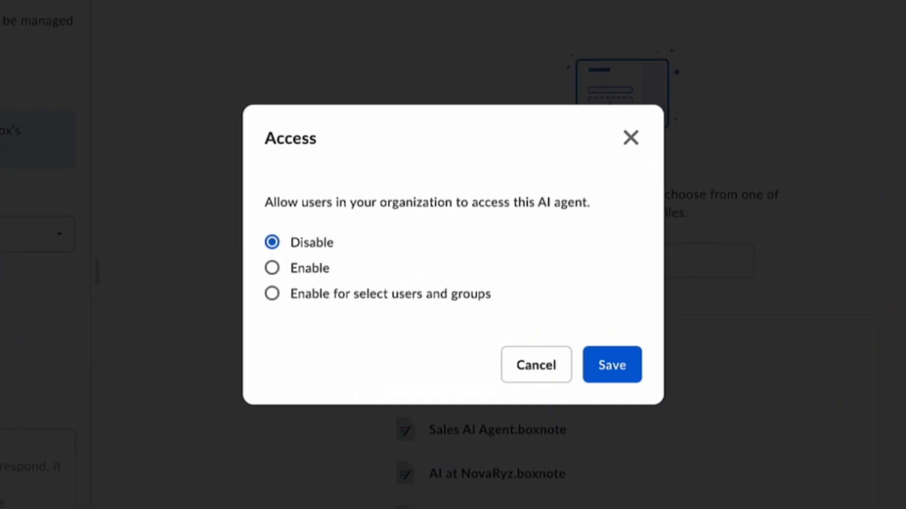
mouse_move(379, 234)
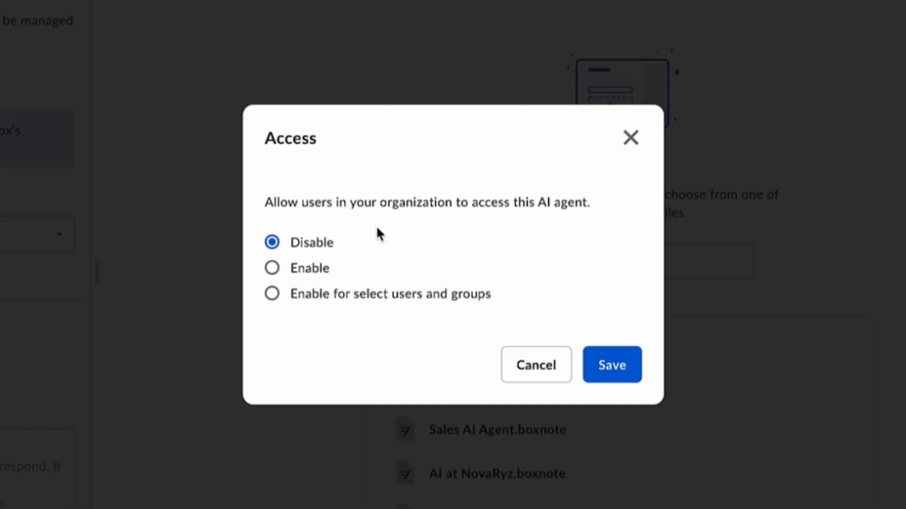
left_click(272, 268)
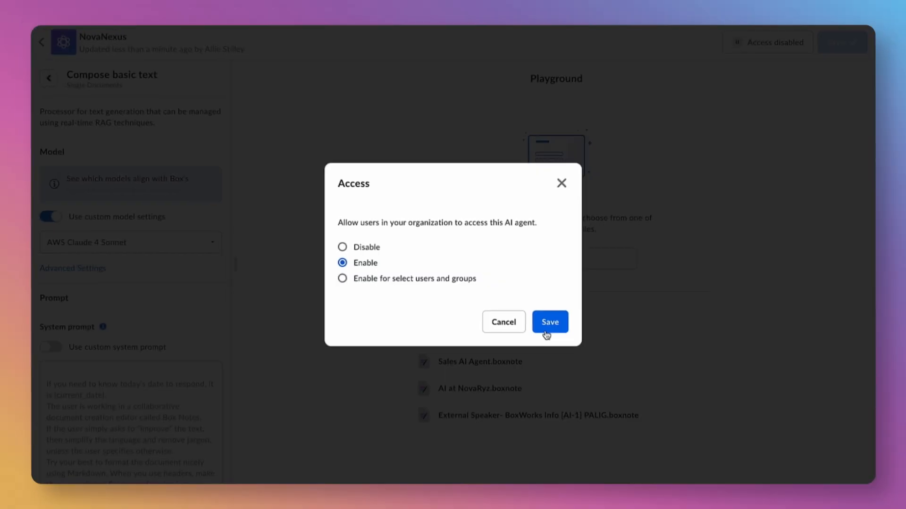
left_click(549, 322)
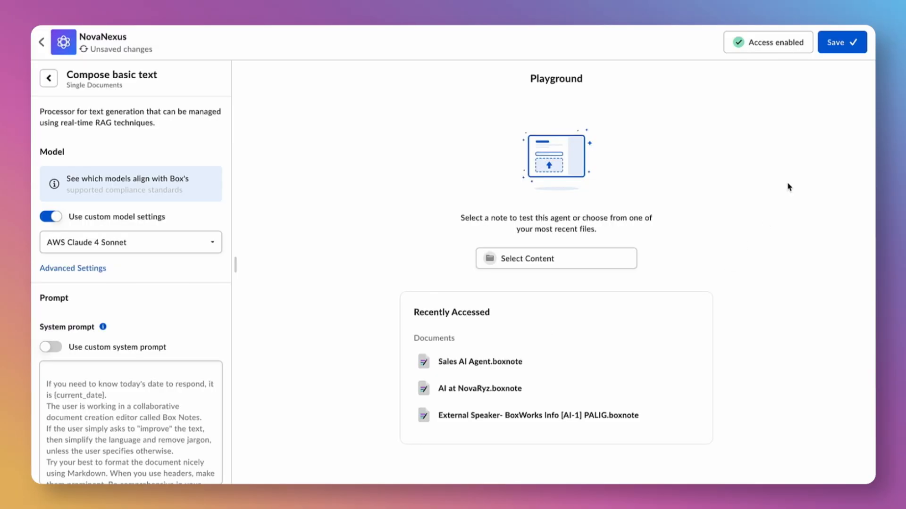
left_click(842, 42)
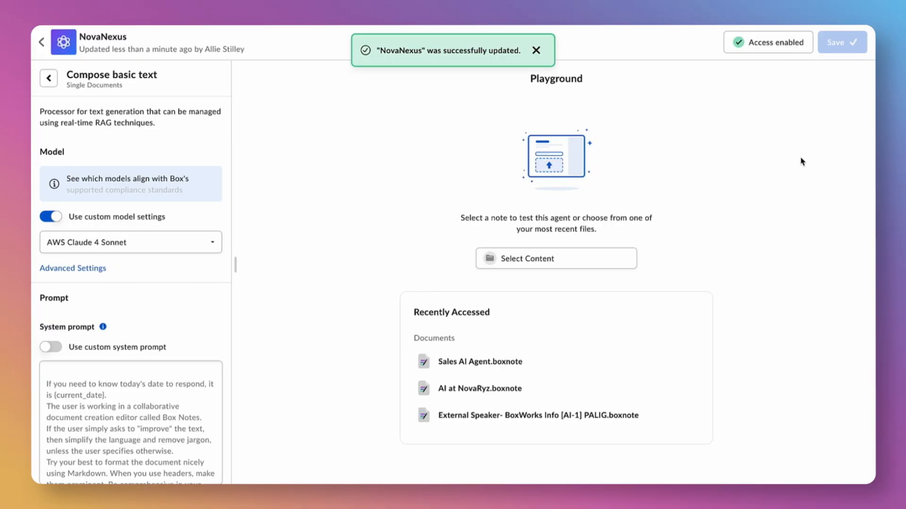